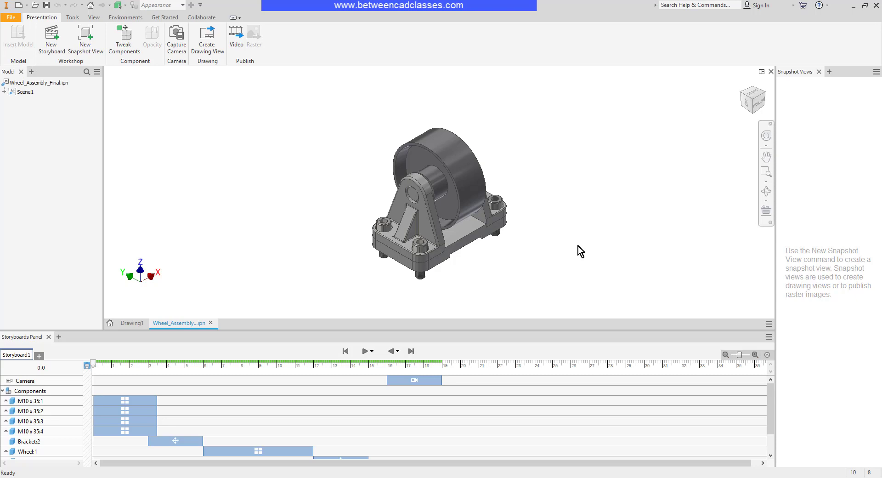
pyautogui.moveTo(617, 215)
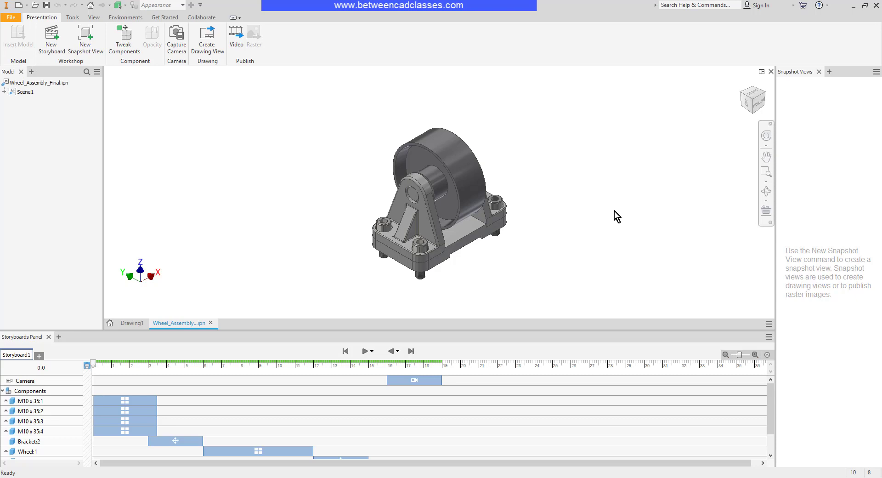
pyautogui.moveTo(421, 328)
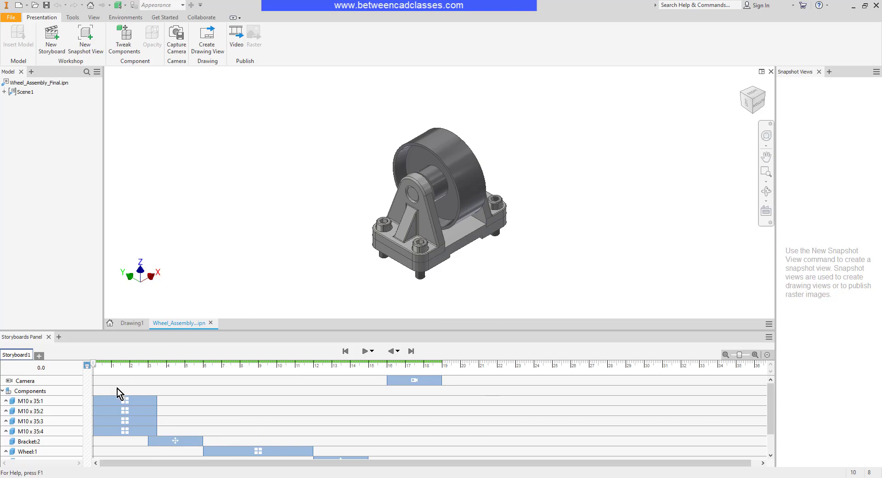
pyautogui.moveTo(312, 228)
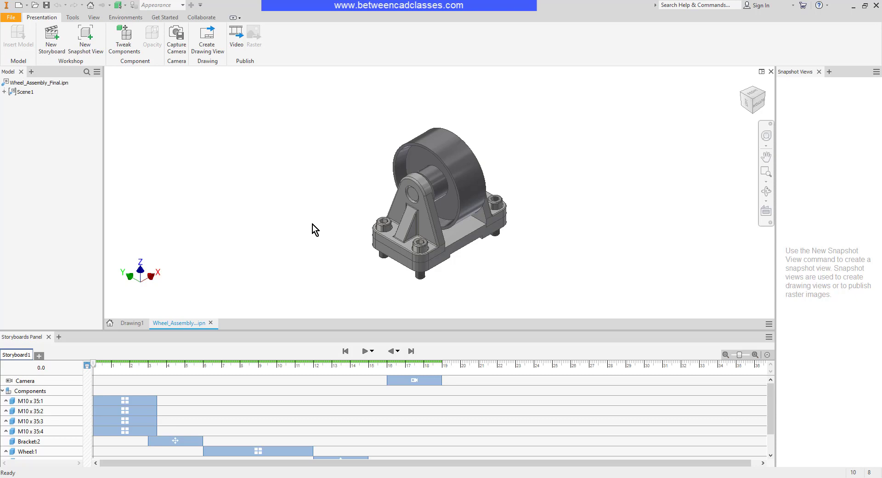
pyautogui.moveTo(326, 224)
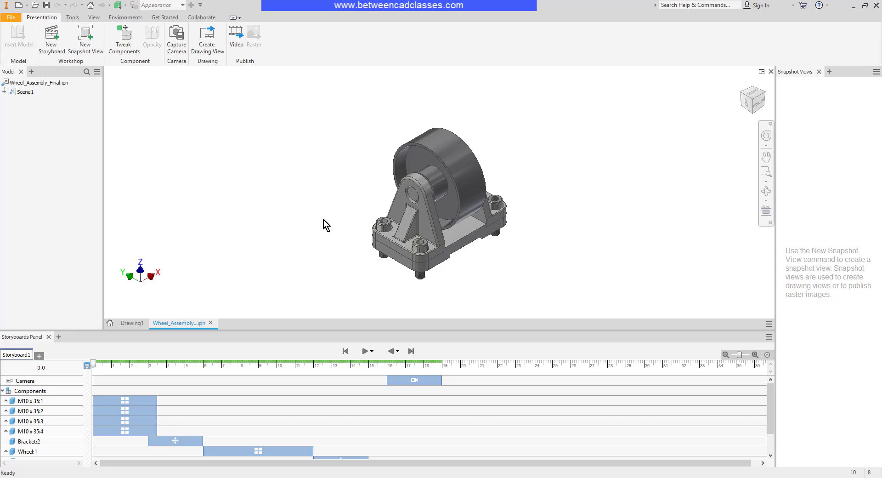
pyautogui.moveTo(320, 220)
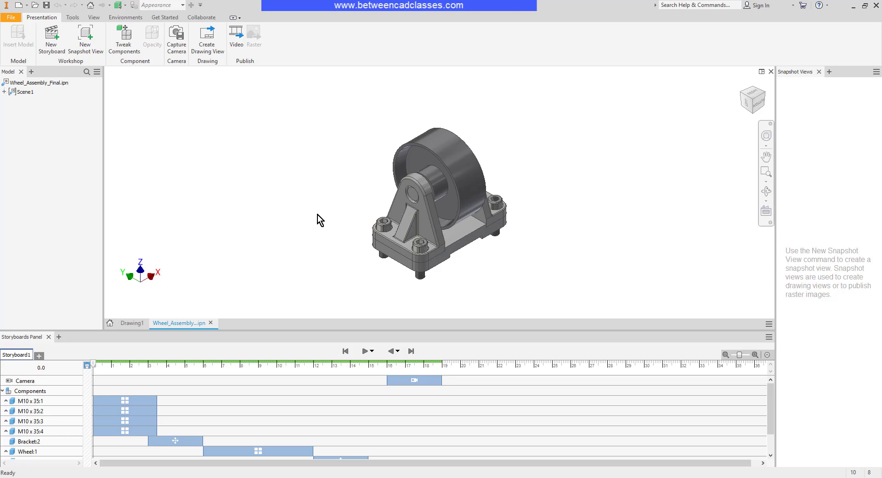
# - Capture the assembled wheel bracket as a new snapshot named 'Fully Assembled'
pyautogui.click(85, 37)
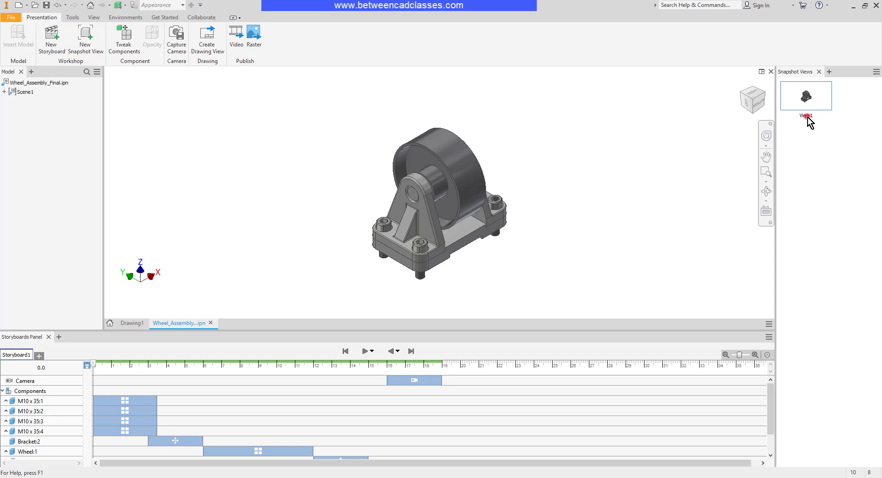
pyautogui.doubleClick(806, 116)
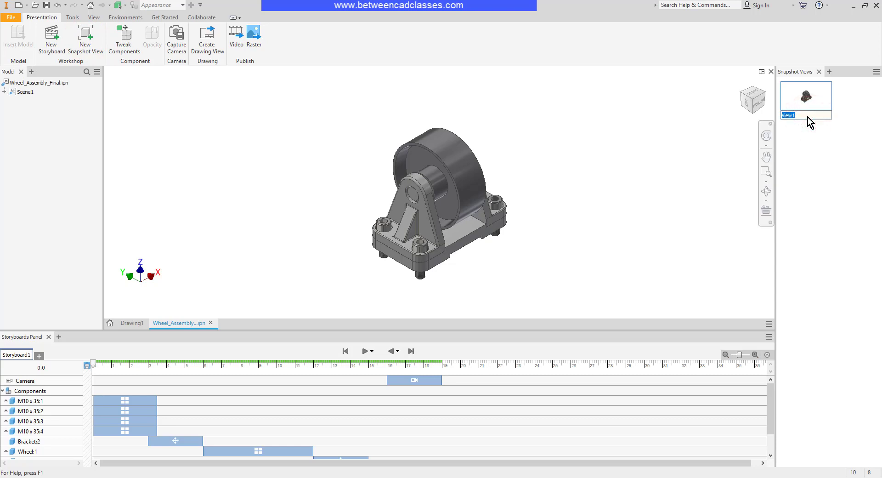
pyautogui.write('Fully Assembled')
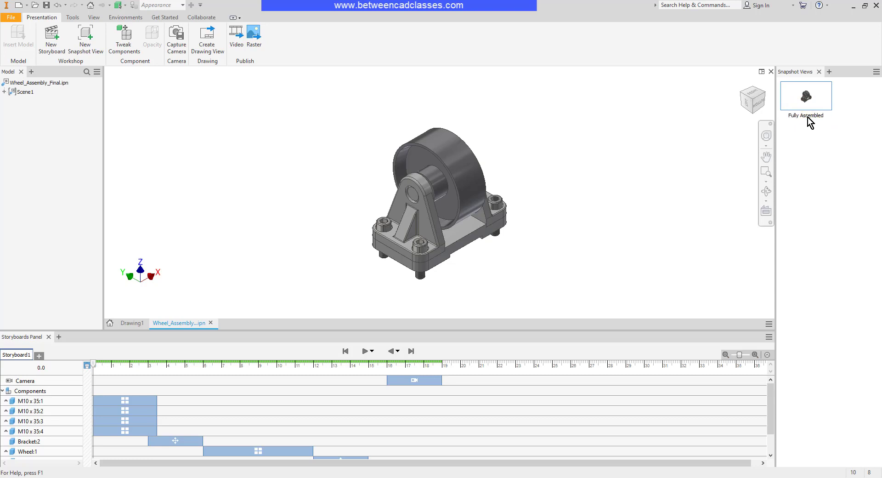
pyautogui.moveTo(621, 229)
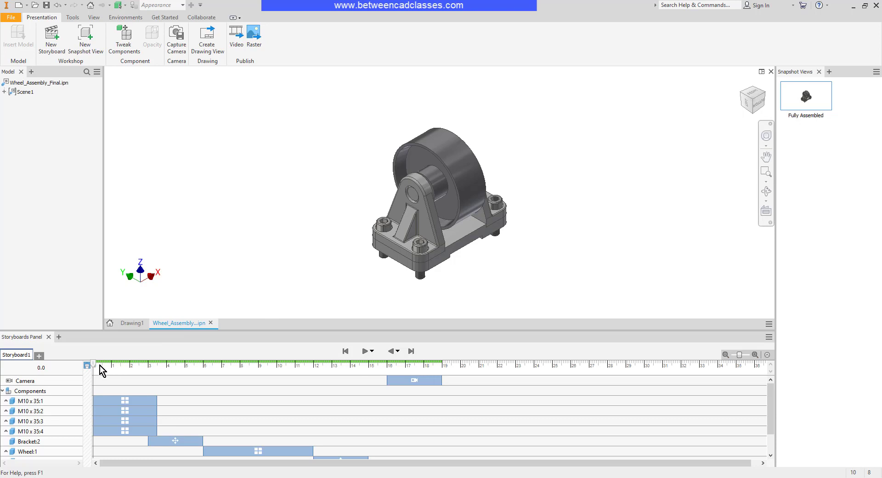
# - Advance the timeline to 2.5 where the bolts lift out and snapshot it as 'Step1'
pyautogui.moveTo(87, 365); pyautogui.dragTo(117, 365)
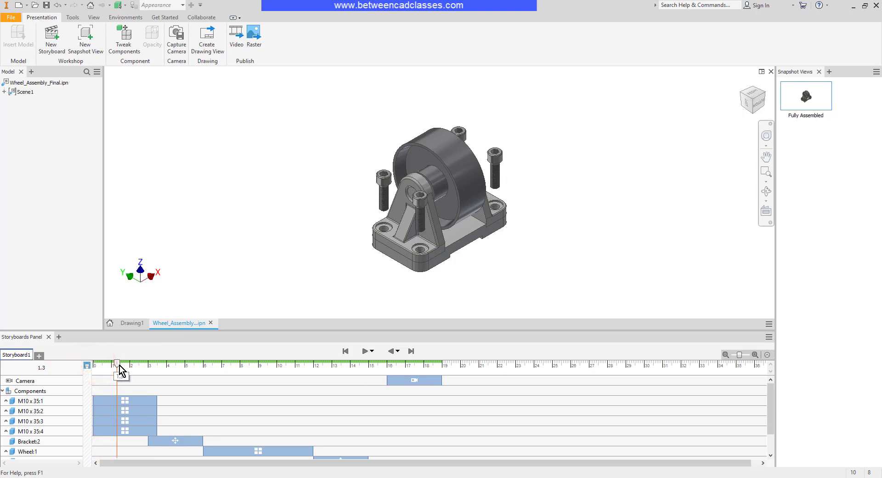
pyautogui.moveTo(116, 363); pyautogui.dragTo(142, 363)
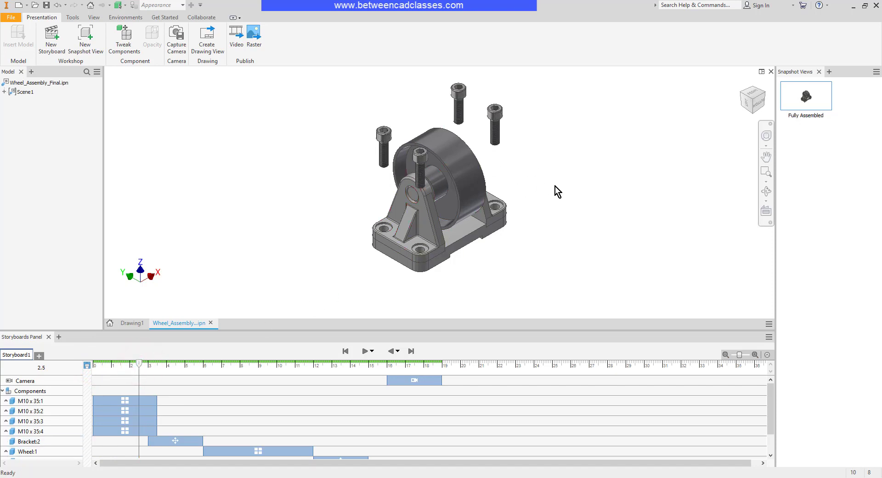
pyautogui.moveTo(545, 187)
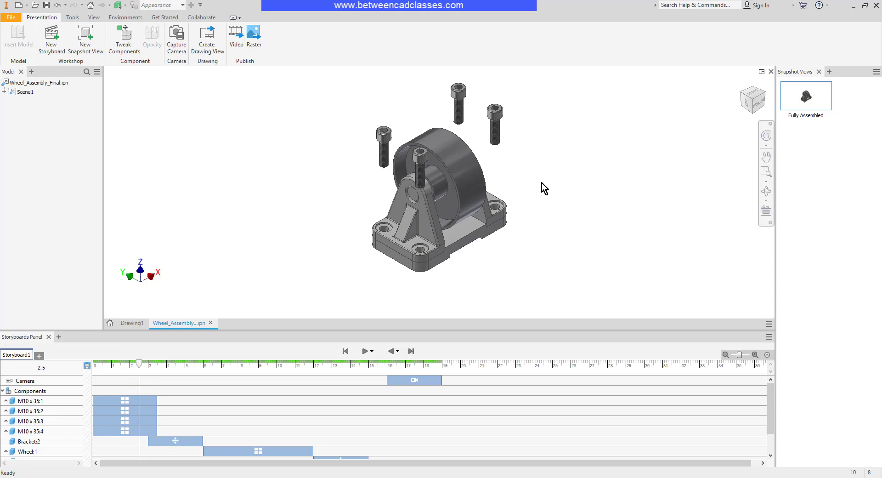
pyautogui.click(86, 37)
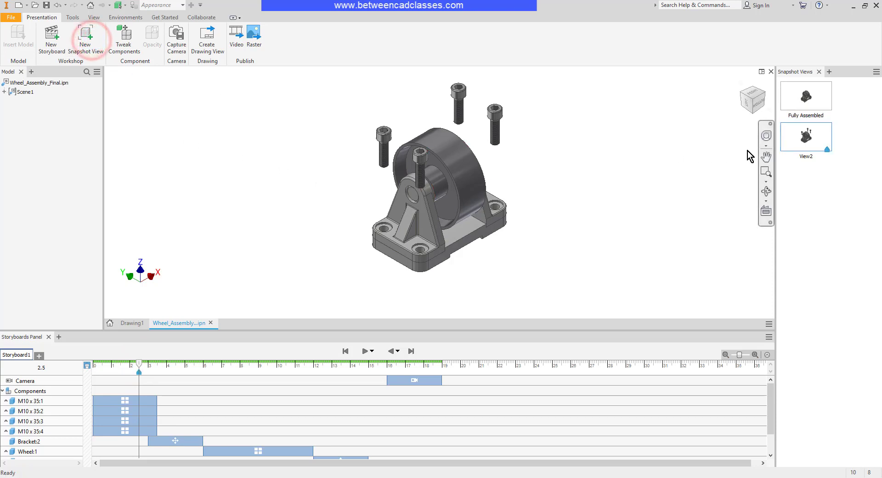
pyautogui.doubleClick(806, 157)
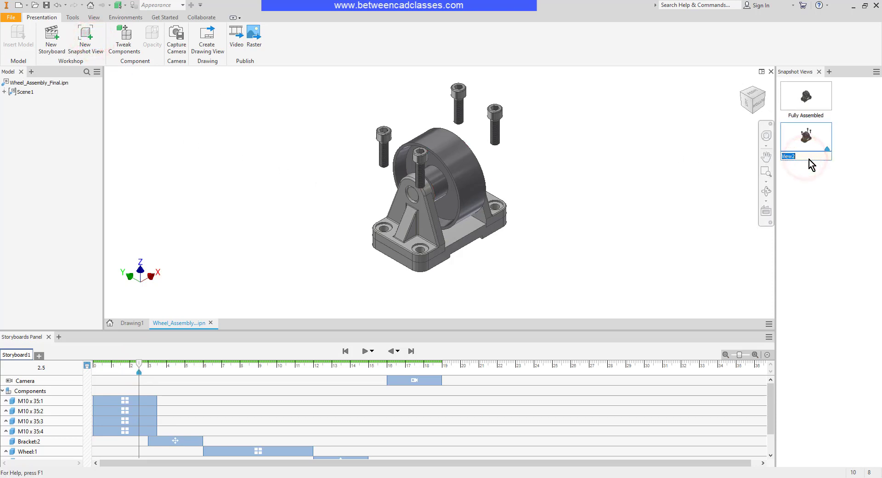
pyautogui.write('Step1')
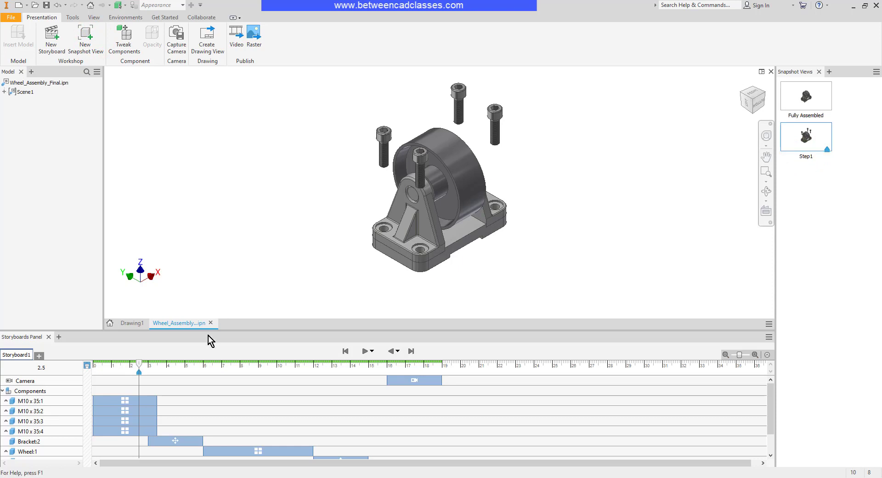
# - Advance the timeline to 6.0 where the bracket separates and snapshot it as 'Step2'
pyautogui.moveTo(138, 365); pyautogui.dragTo(194, 364)
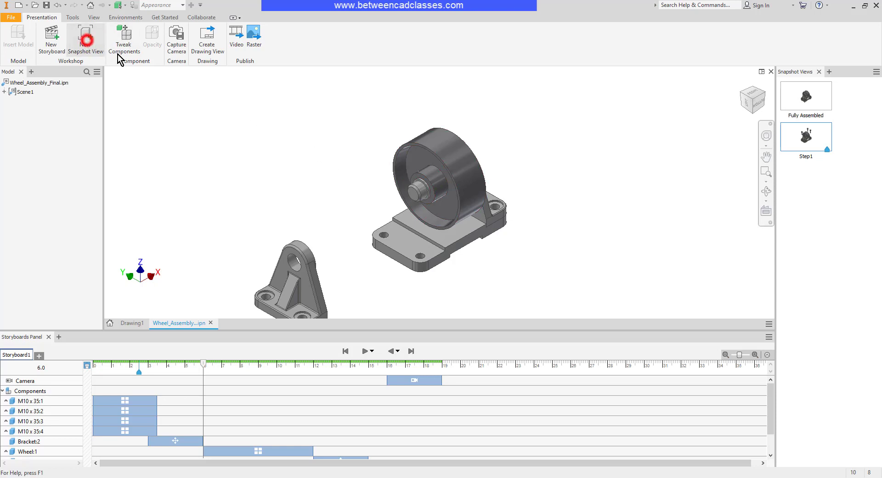
pyautogui.click(86, 38)
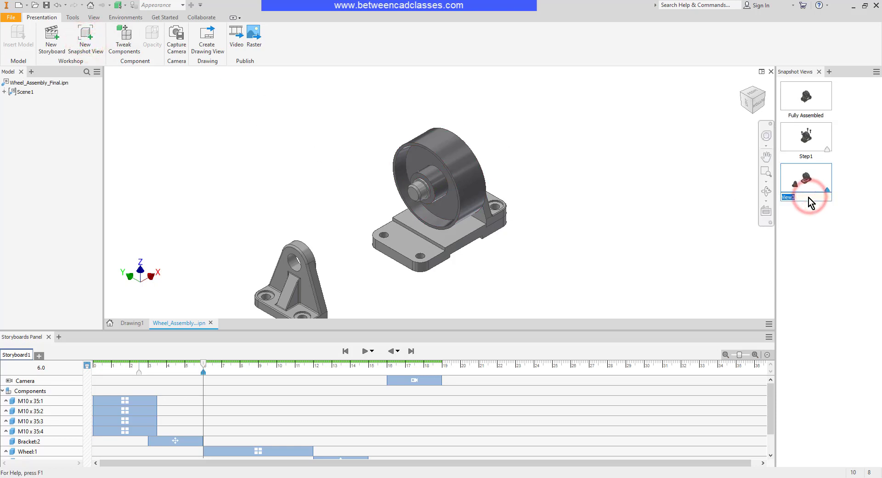
pyautogui.write('Step2')
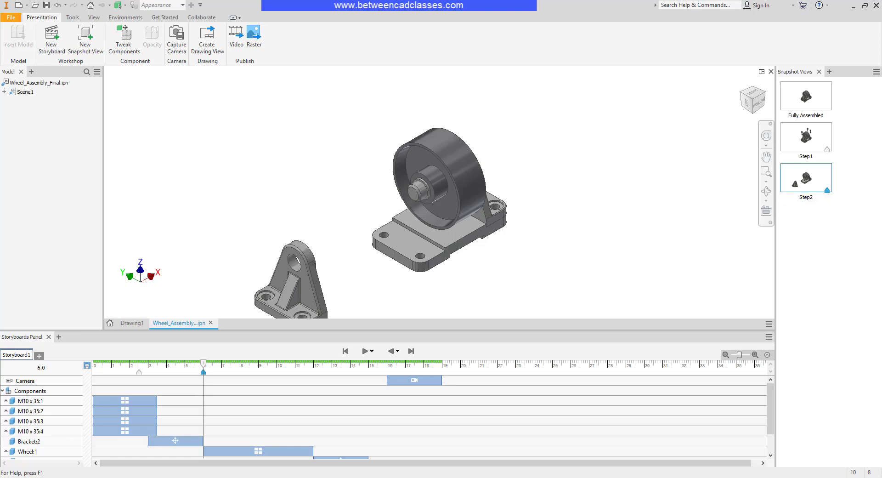
pyautogui.moveTo(828, 164)
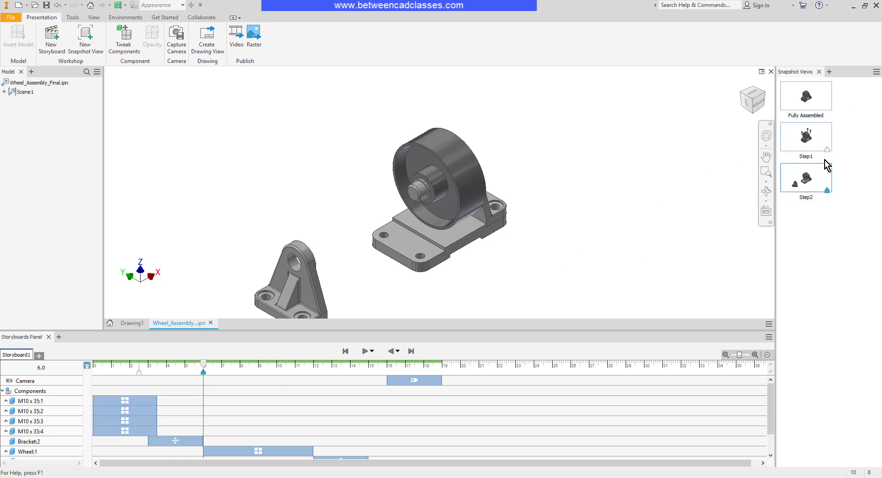
pyautogui.moveTo(830, 155)
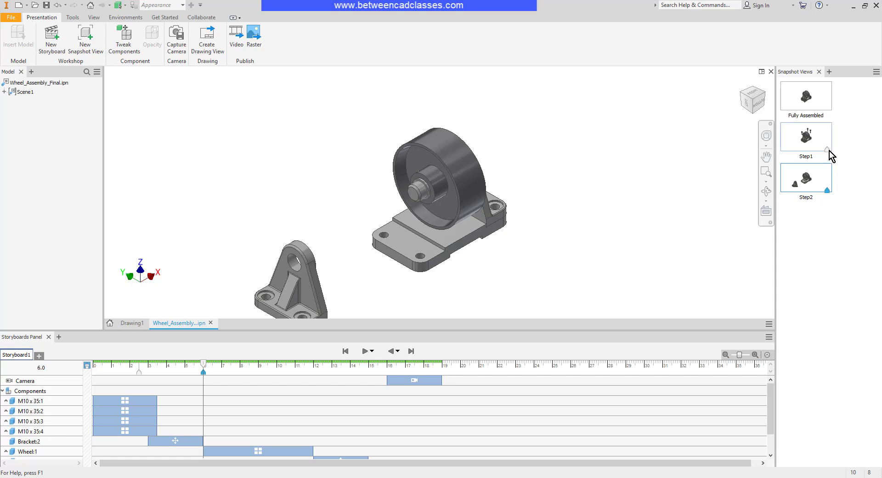
pyautogui.moveTo(829, 155)
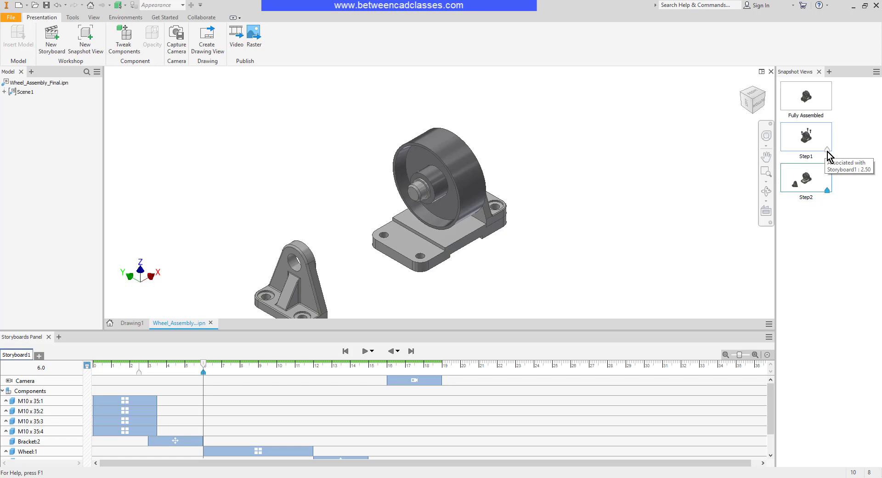
pyautogui.moveTo(862, 173)
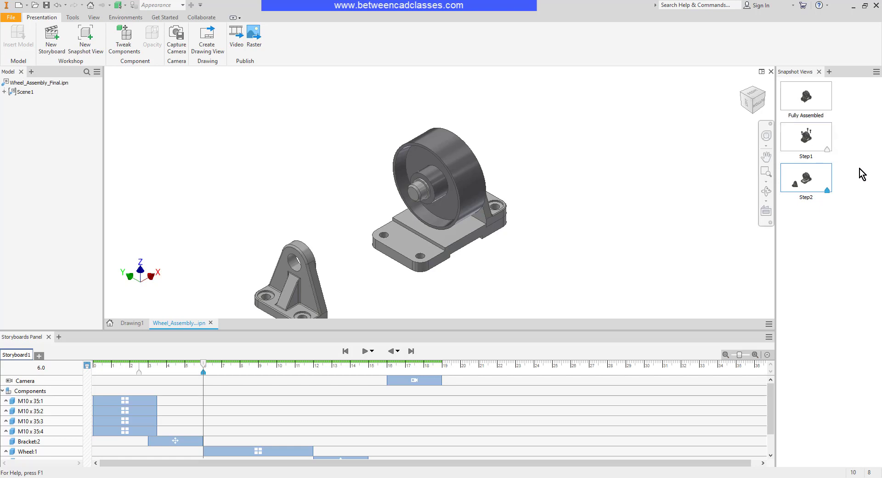
pyautogui.moveTo(832, 197)
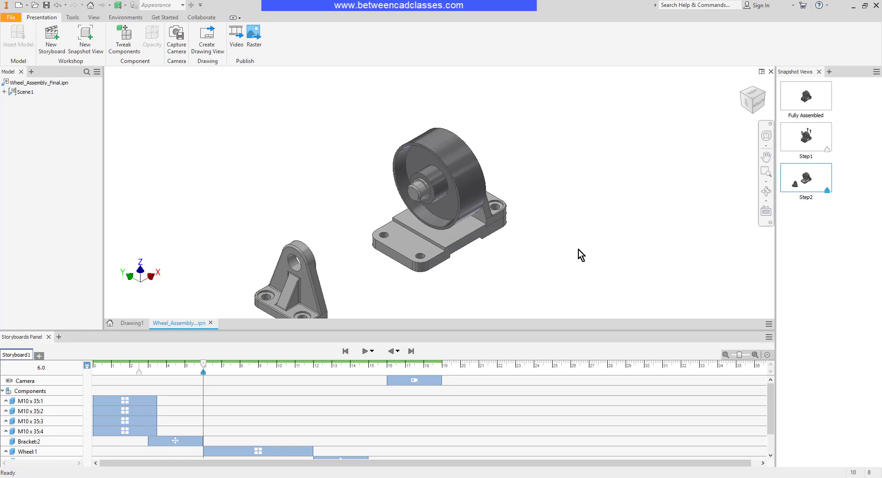
pyautogui.moveTo(547, 273)
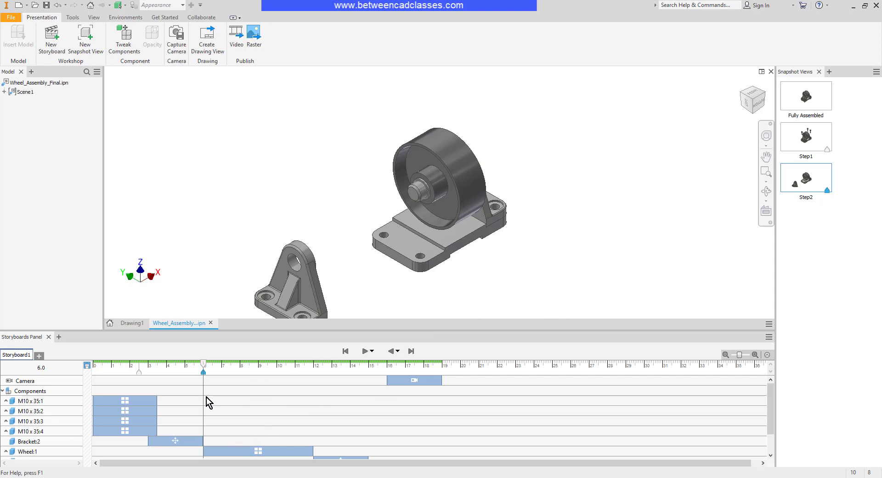
pyautogui.moveTo(444, 439)
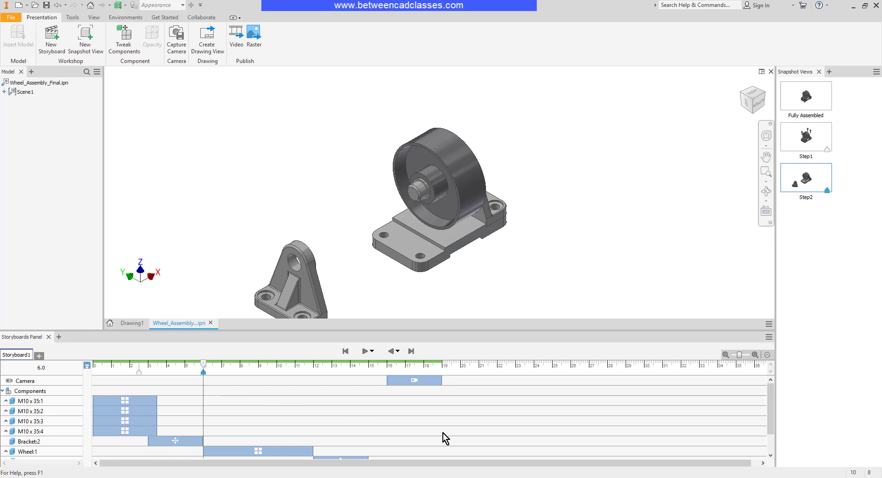
pyautogui.moveTo(519, 431)
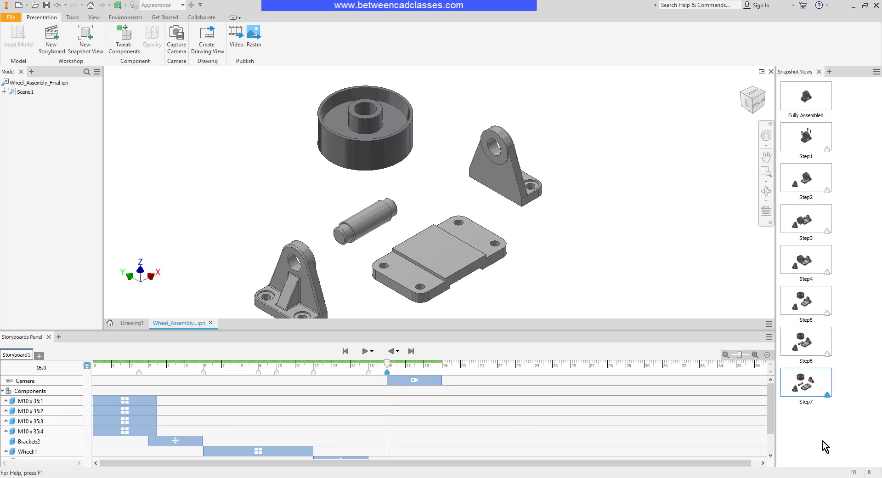
pyautogui.moveTo(621, 176)
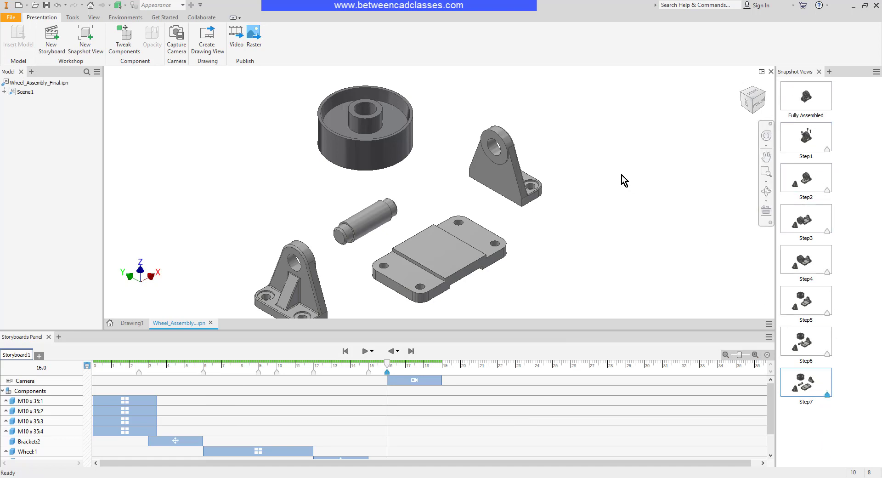
pyautogui.moveTo(620, 182)
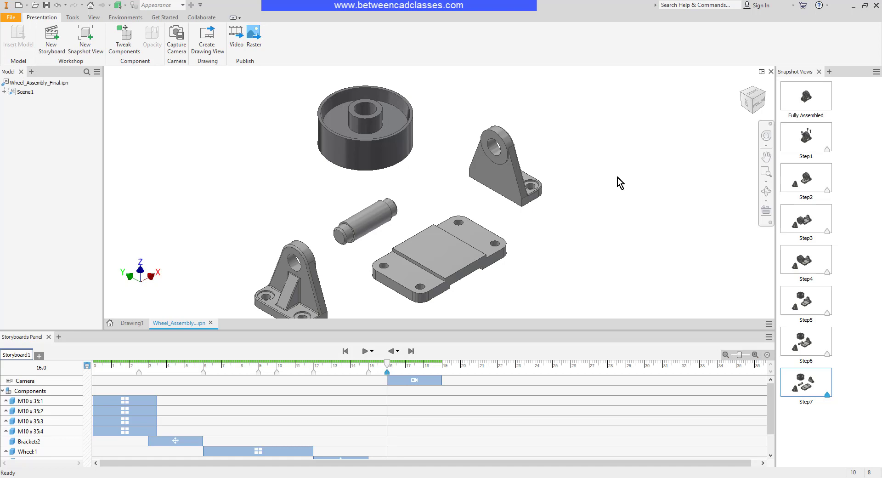
pyautogui.moveTo(480, 204)
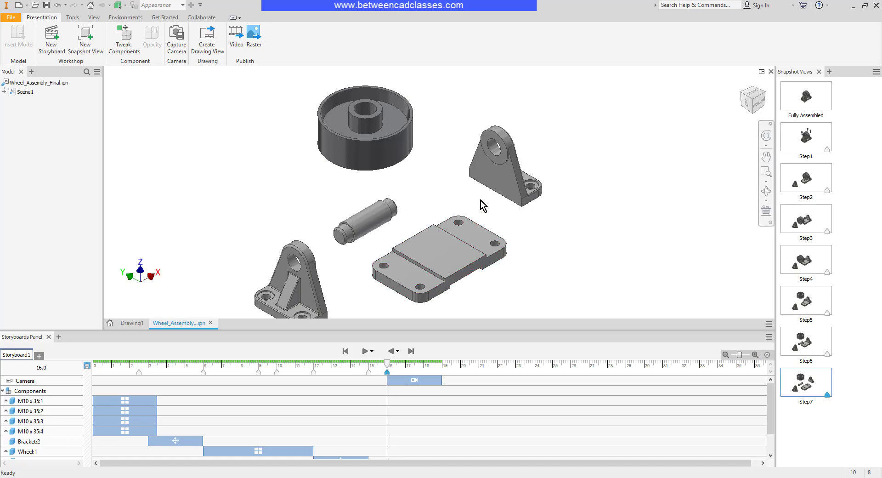
# - Pick the base plate and the right upright bracket in the exploded Step7 scene
pyautogui.click(453, 271)
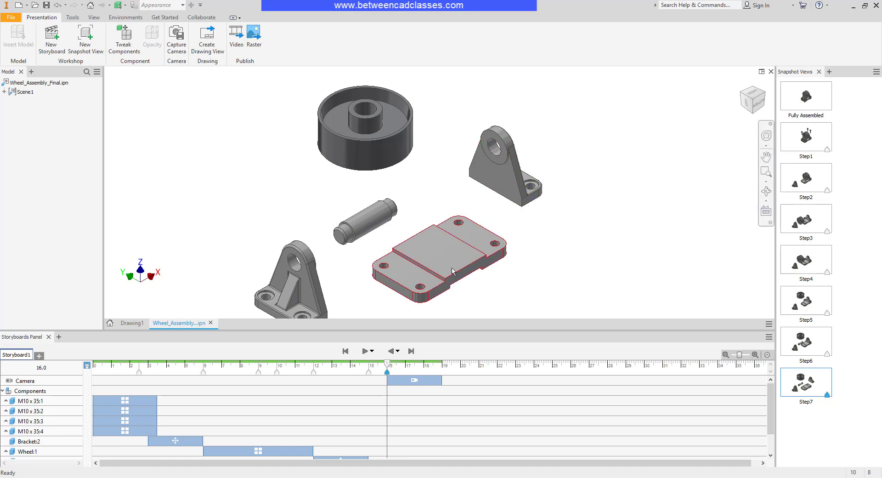
pyautogui.click(528, 185)
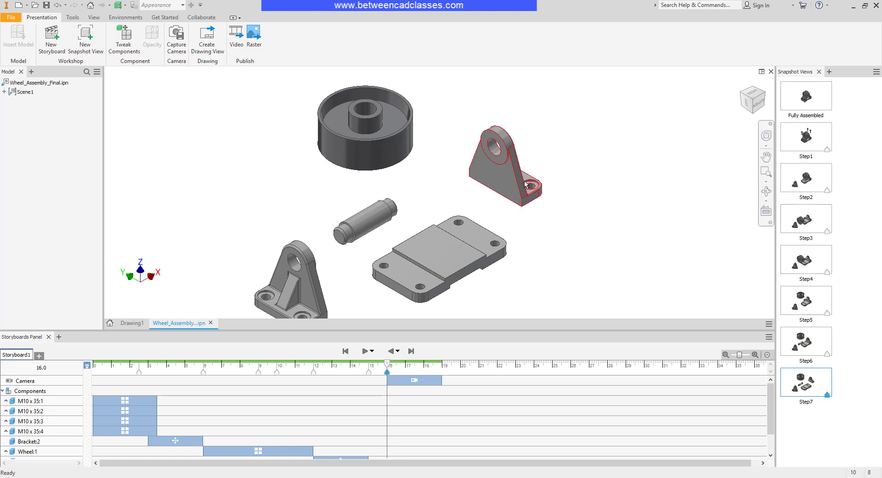
pyautogui.click(601, 265)
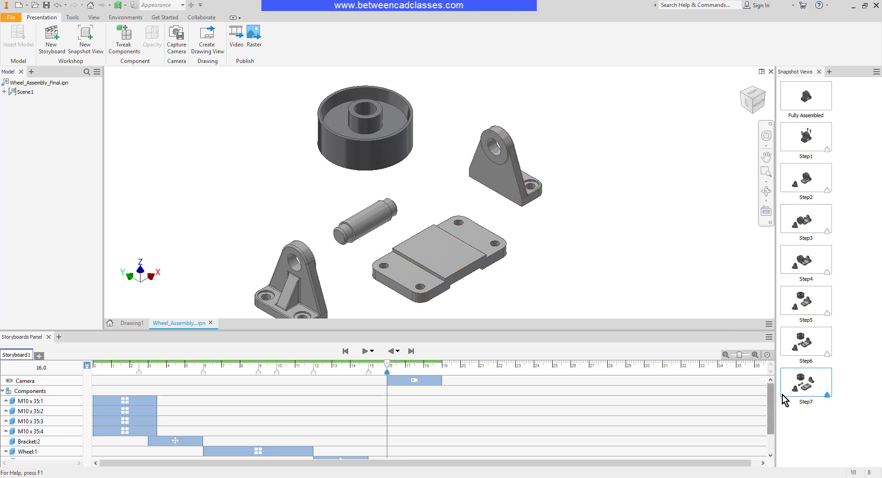
# - Edit Step7, delete Tweak:8, break its timeline link, and finish the edit
pyautogui.rightClick(806, 382)
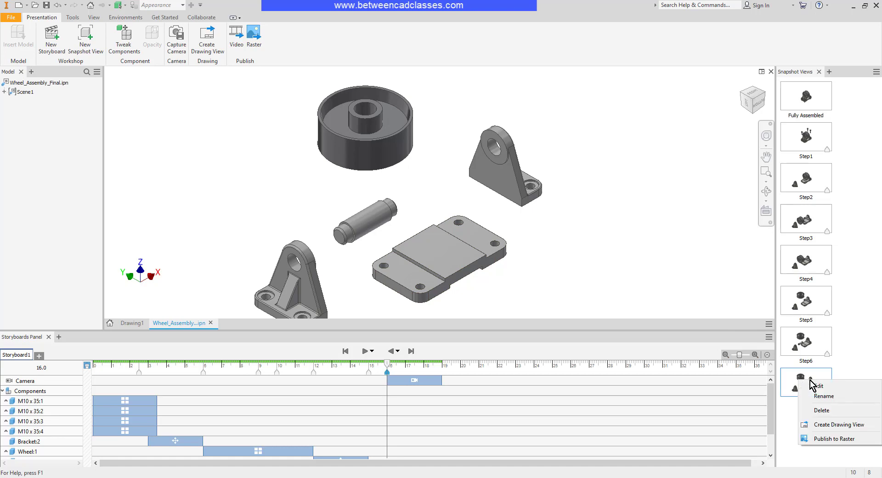
pyautogui.click(819, 386)
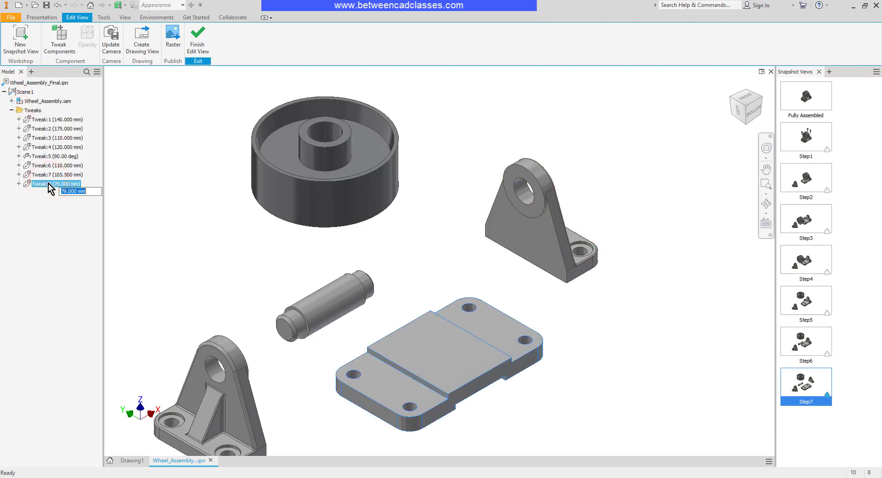
pyautogui.rightClick(36, 183)
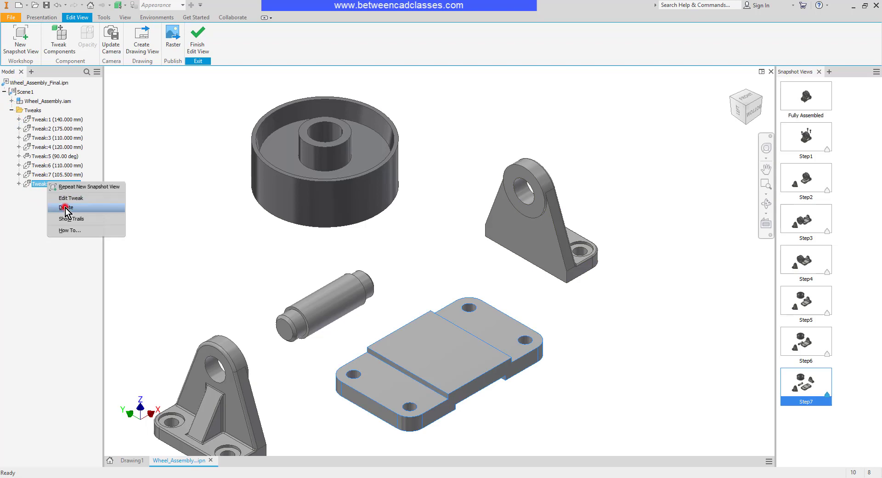
pyautogui.click(66, 207)
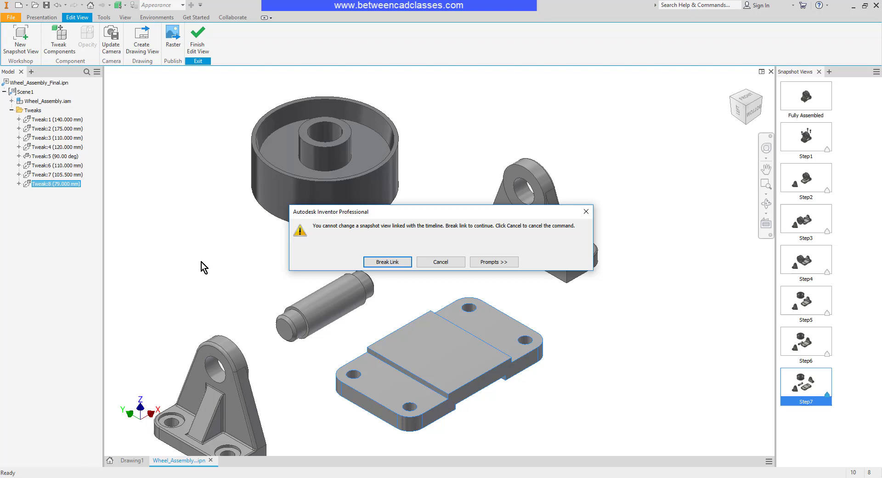
pyautogui.moveTo(388, 265)
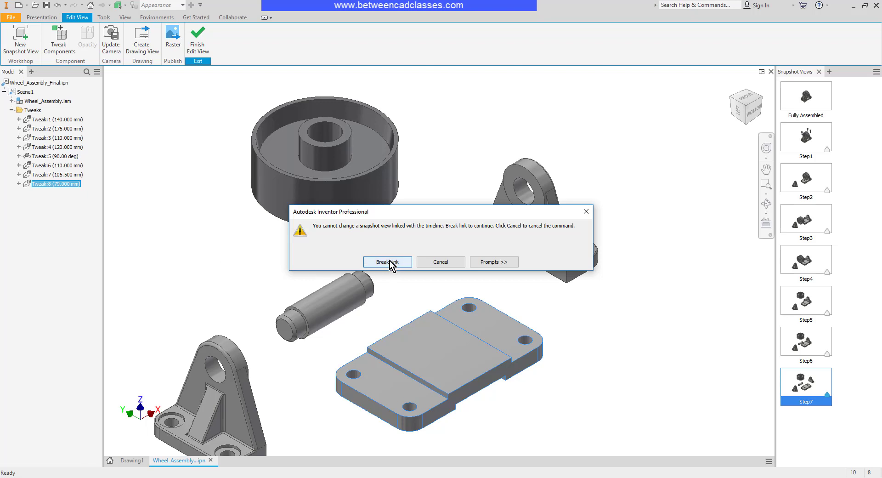
pyautogui.click(386, 262)
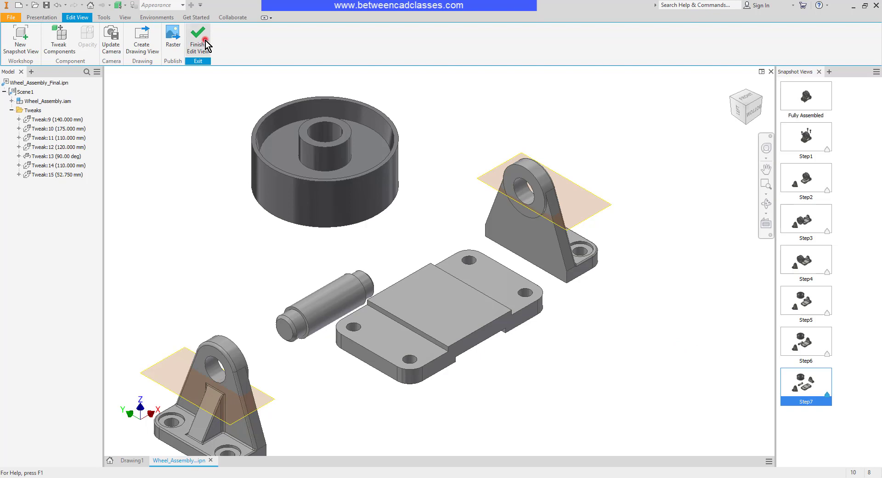
pyautogui.click(197, 35)
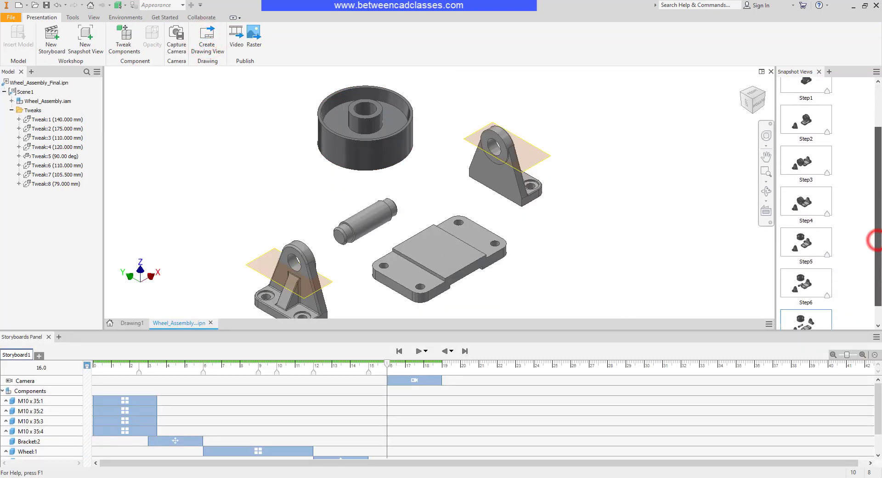
pyautogui.scroll(-3)
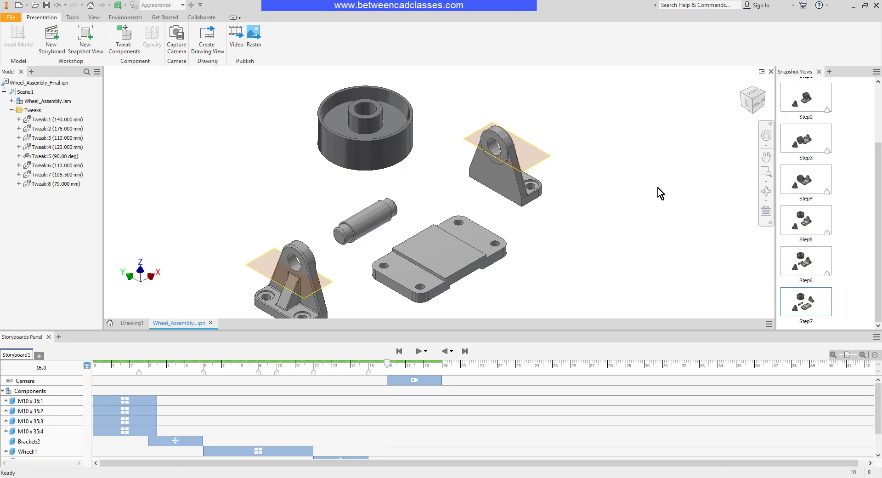
pyautogui.click(661, 188)
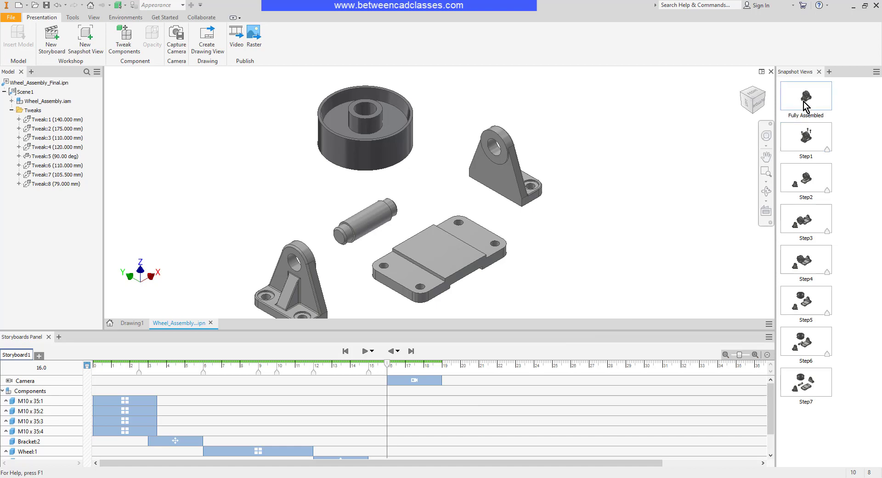
pyautogui.moveTo(807, 139)
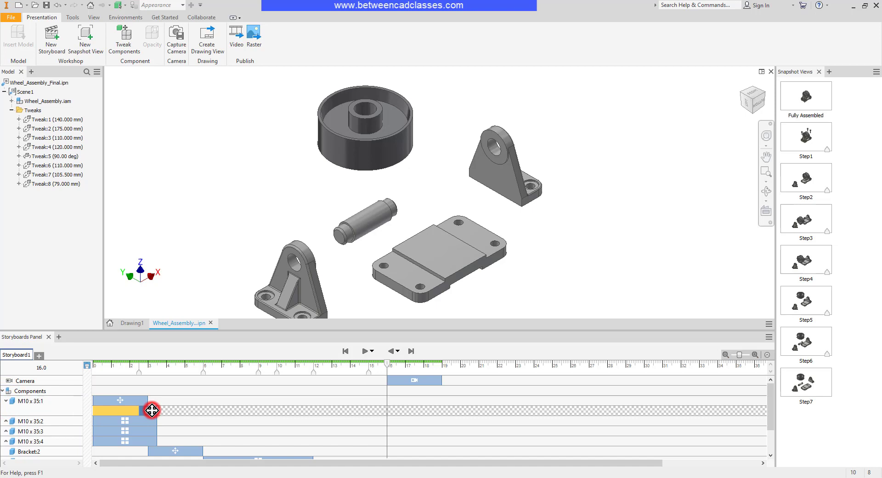
# - Delete the M10x35 screws' opacity actions from the storyboard and clear the selection
pyautogui.rightClick(152, 410)
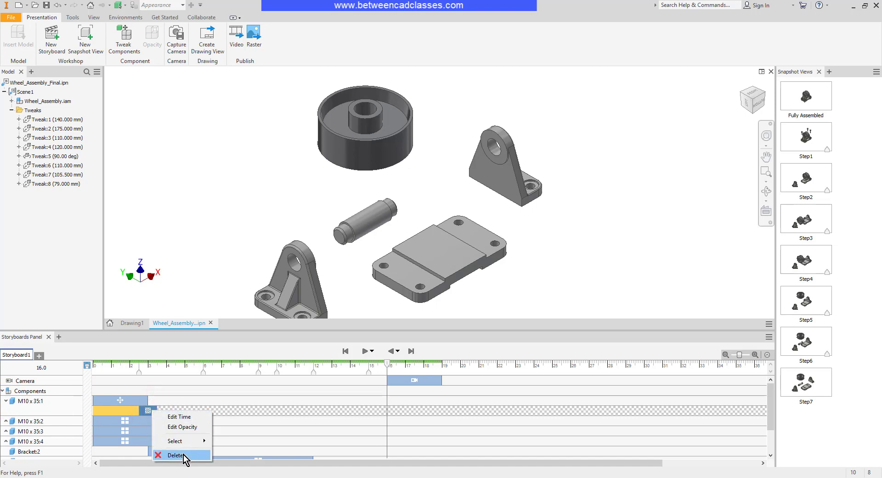
pyautogui.click(175, 455)
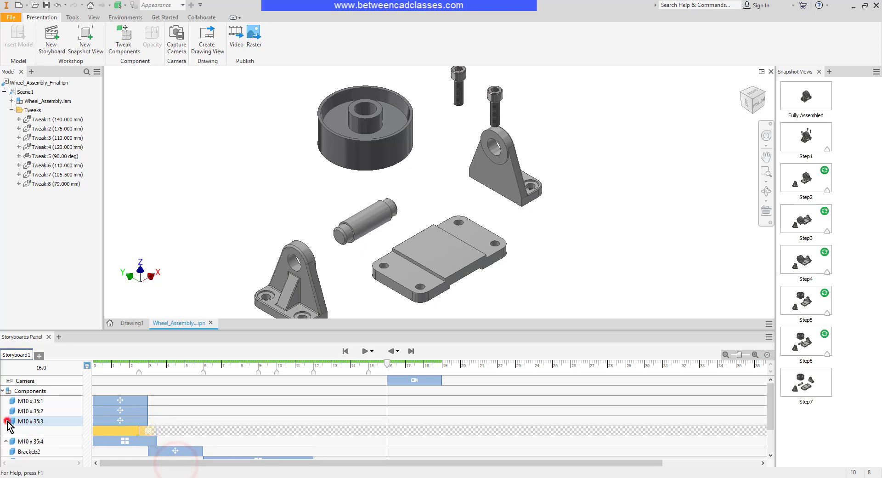
pyautogui.rightClick(150, 429)
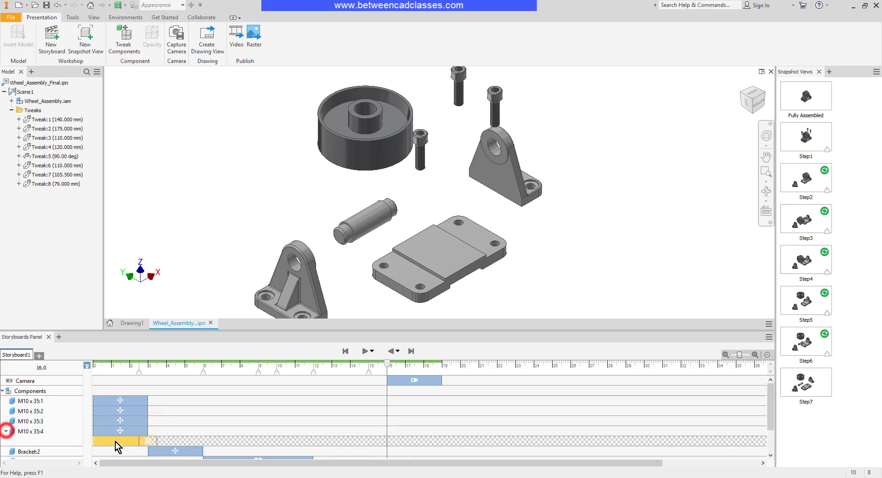
pyautogui.rightClick(115, 442)
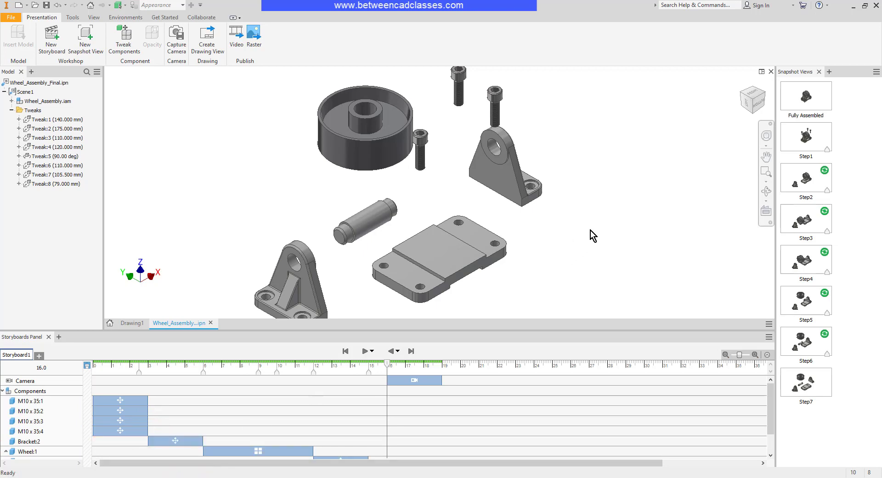
pyautogui.click(587, 240)
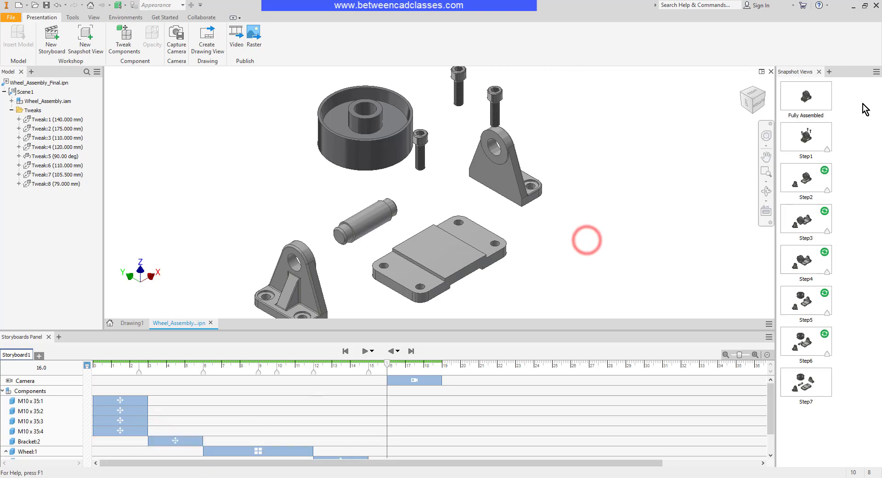
pyautogui.moveTo(825, 171)
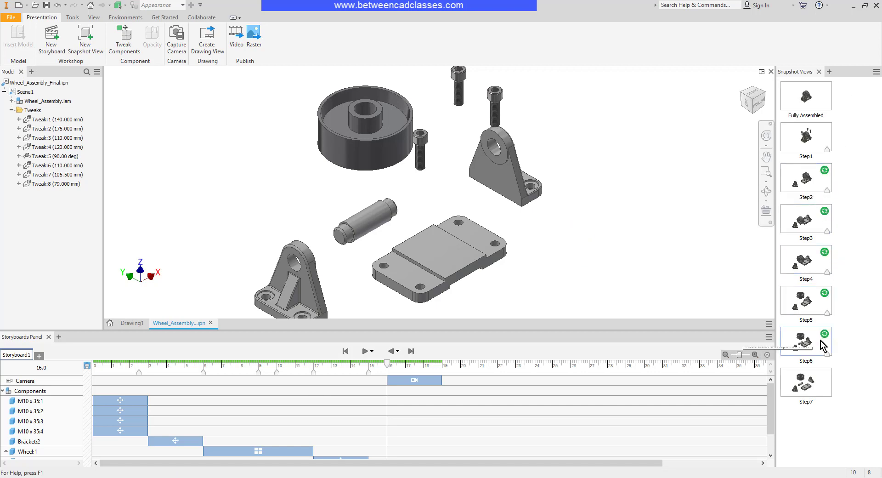
pyautogui.moveTo(824, 182)
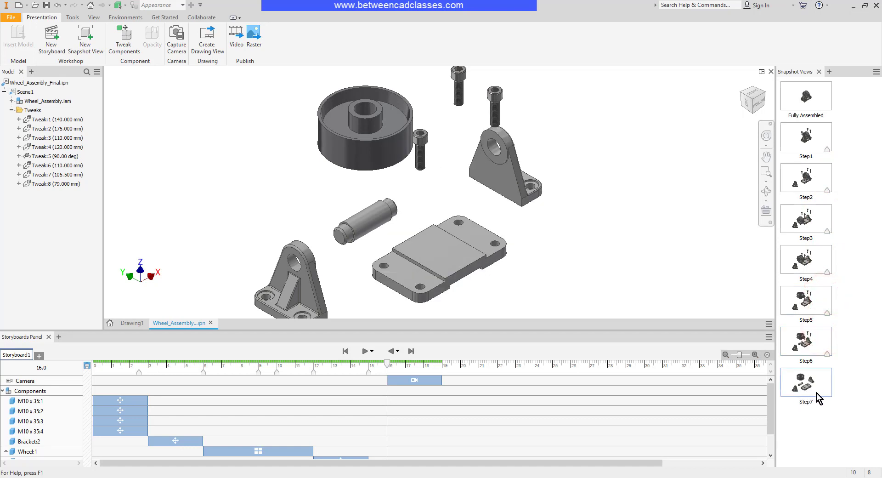
pyautogui.moveTo(818, 400)
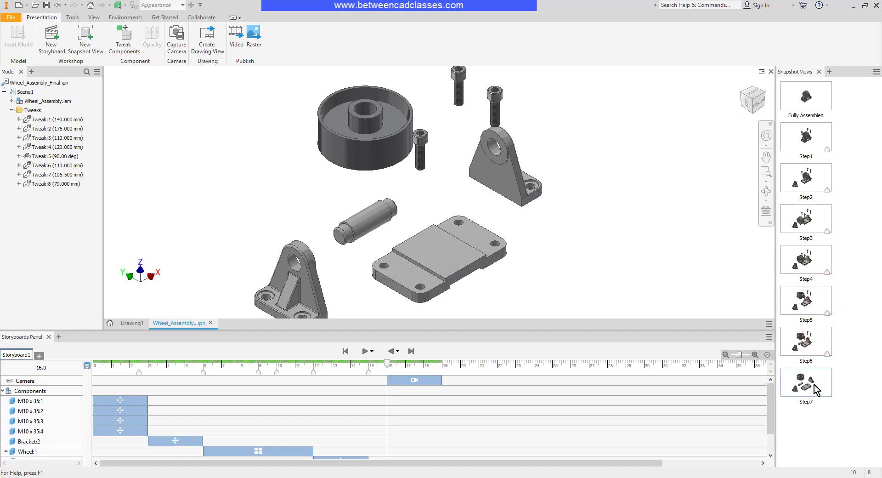
pyautogui.moveTo(816, 388)
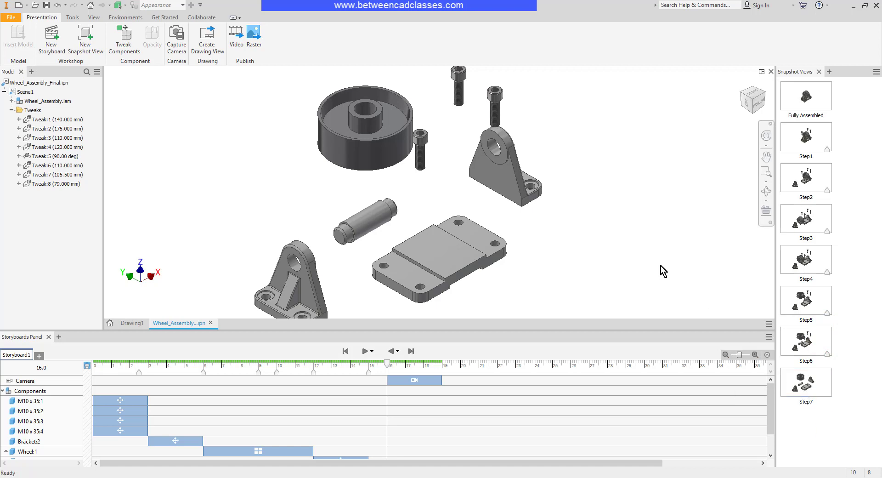
pyautogui.moveTo(634, 264)
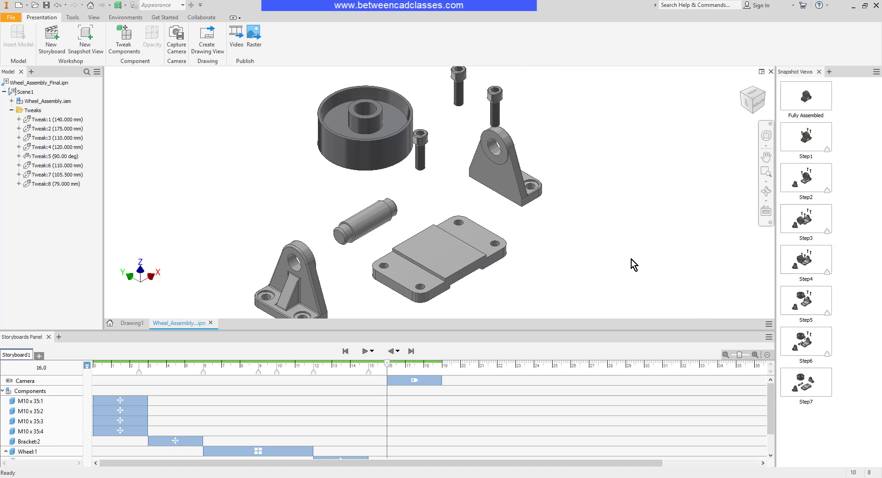
pyautogui.moveTo(629, 258)
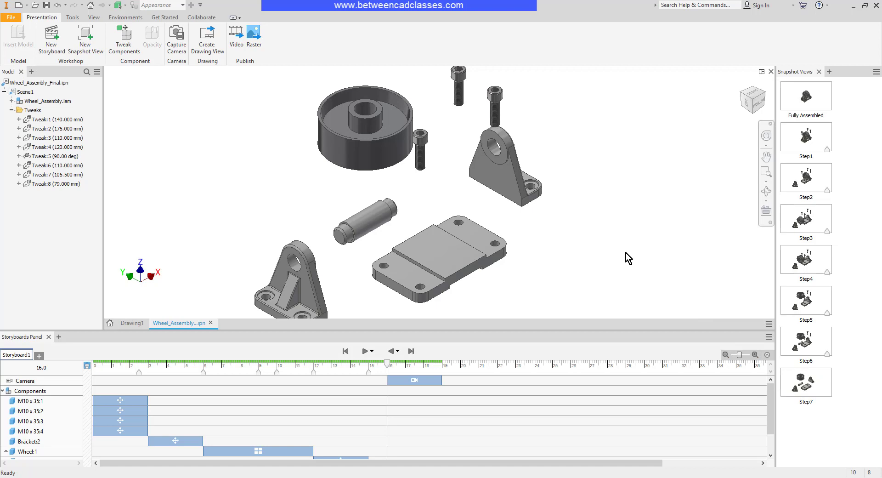
# - Edit Step6, orbit to look down on the parts, and finish the edit
pyautogui.click(806, 342)
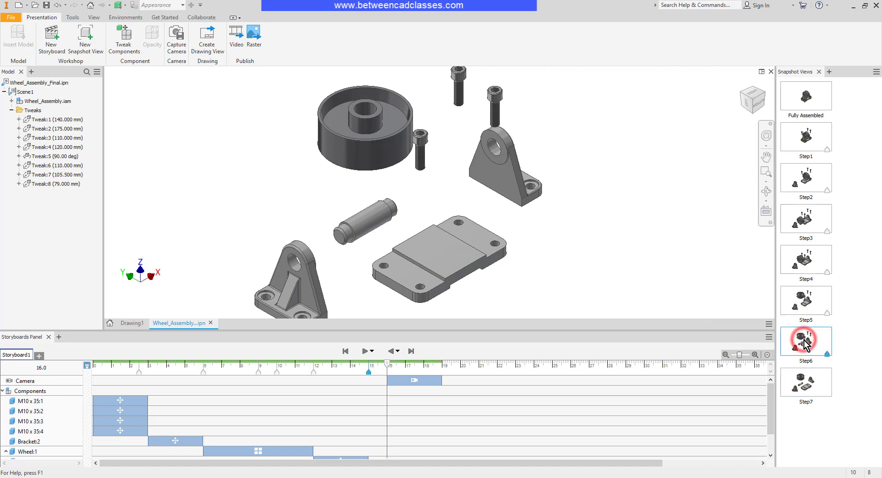
pyautogui.rightClick(807, 340)
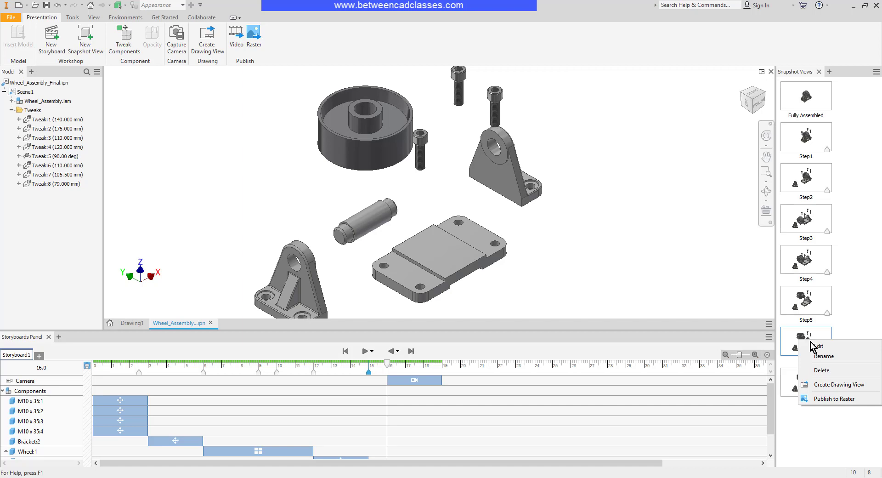
pyautogui.click(817, 346)
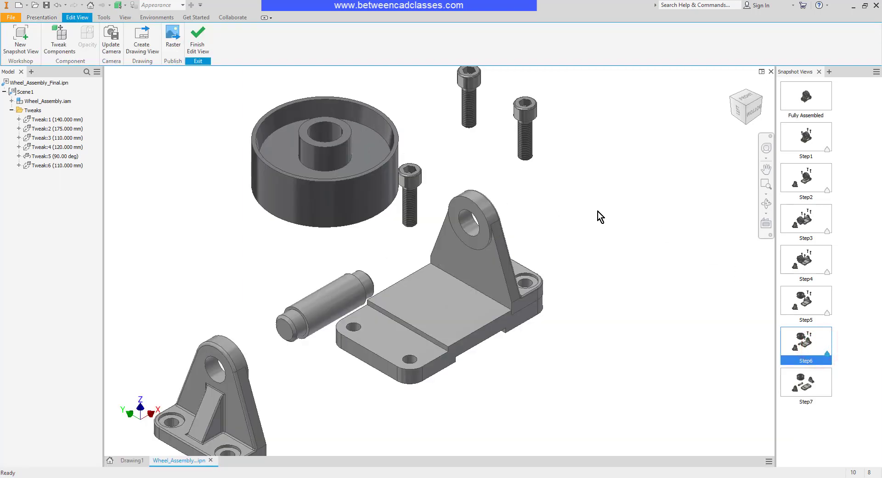
pyautogui.moveTo(599, 217); pyautogui.dragTo(500, 346)
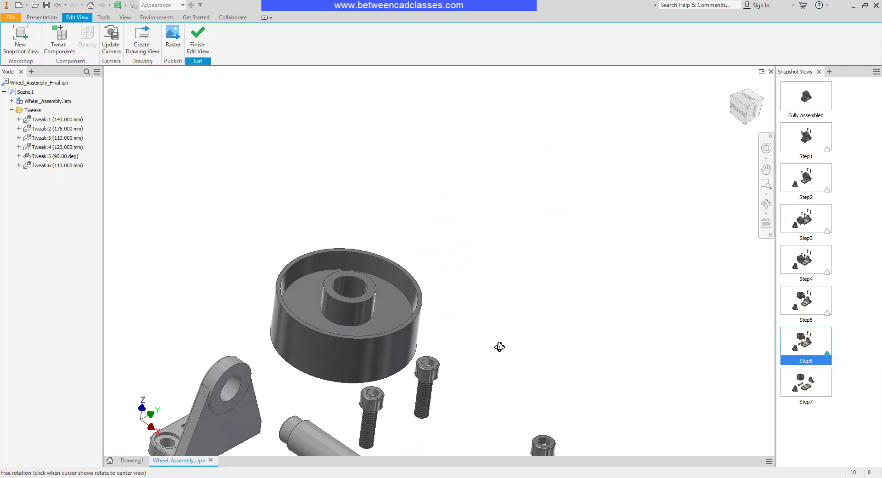
pyautogui.moveTo(500, 346); pyautogui.dragTo(585, 131)
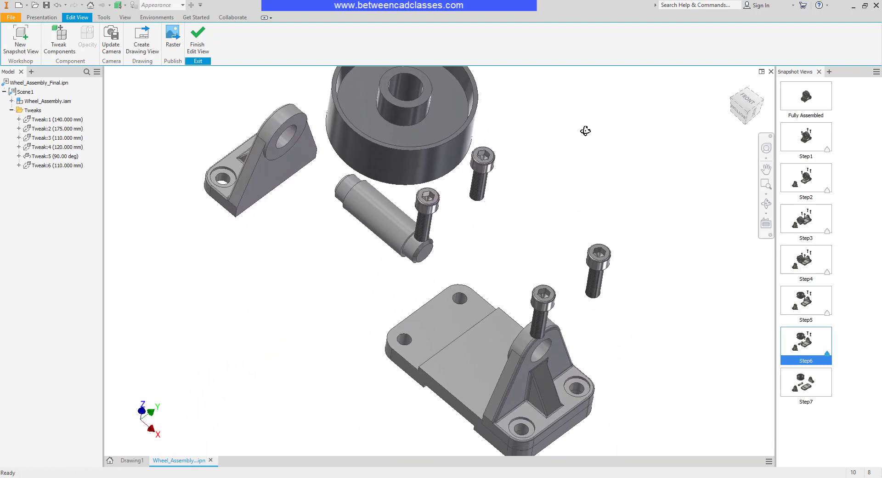
pyautogui.moveTo(585, 130); pyautogui.dragTo(595, 165)
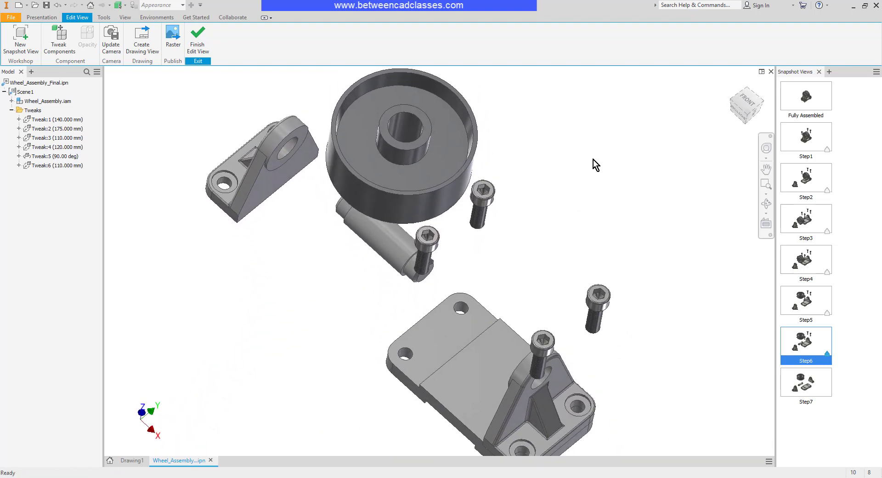
pyautogui.moveTo(590, 156)
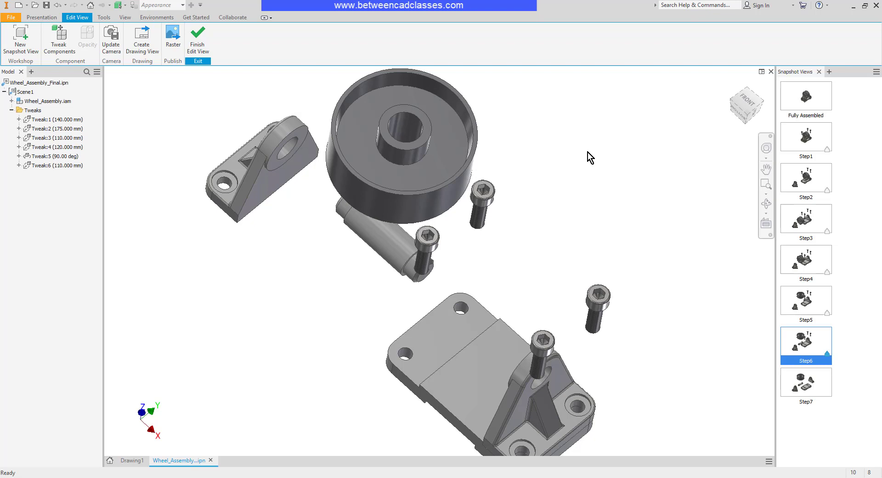
pyautogui.click(111, 44)
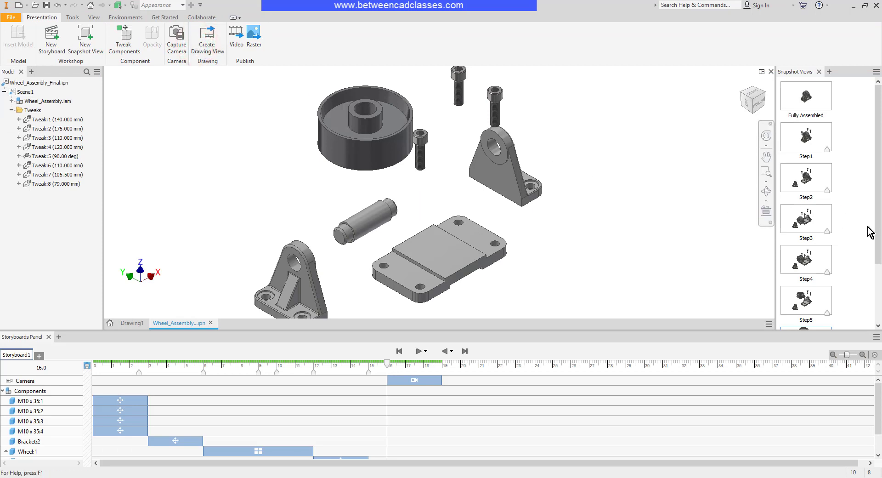
# - Rewind and replay the storyboard, then capture the assembled wheel as snapshot View10
pyautogui.scroll(-3)
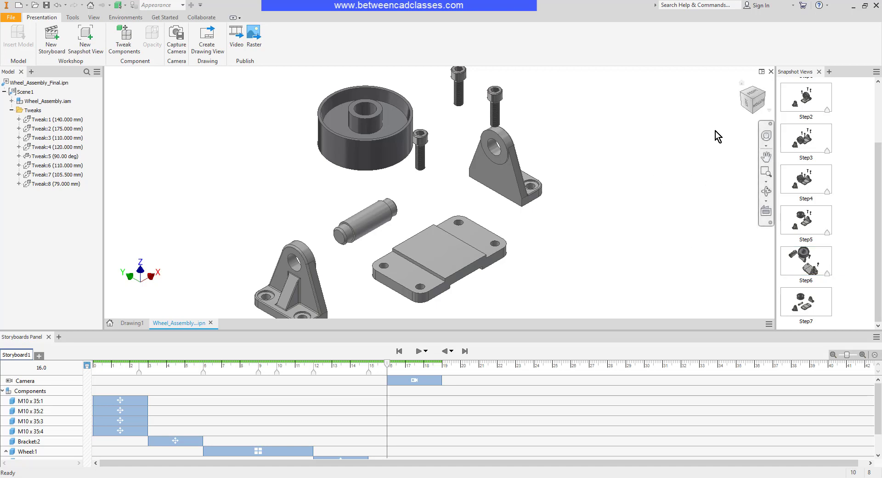
pyautogui.click(398, 350)
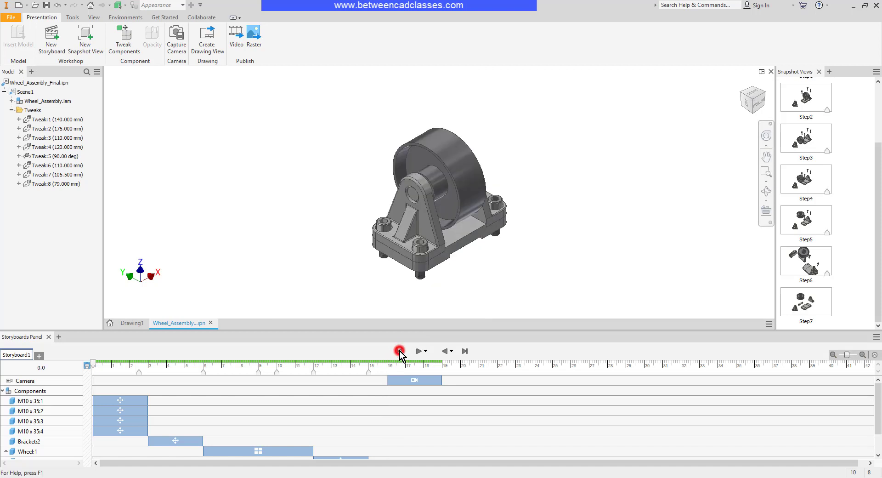
pyautogui.click(398, 351)
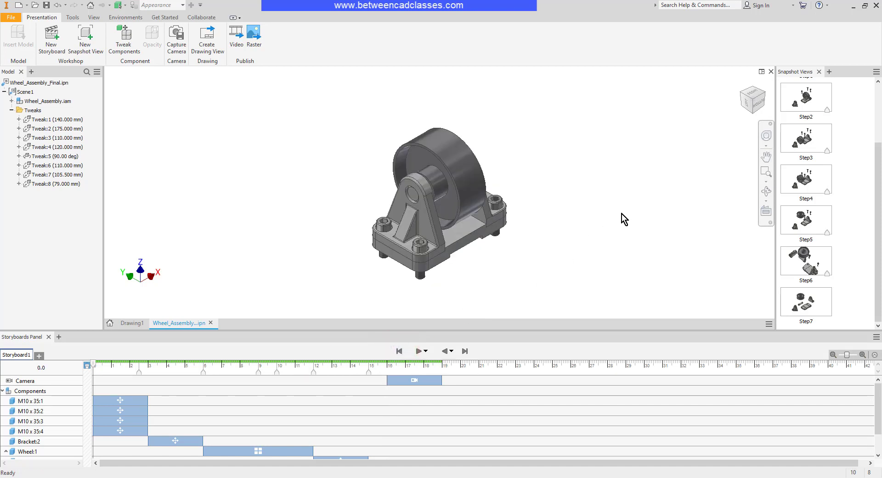
pyautogui.click(86, 36)
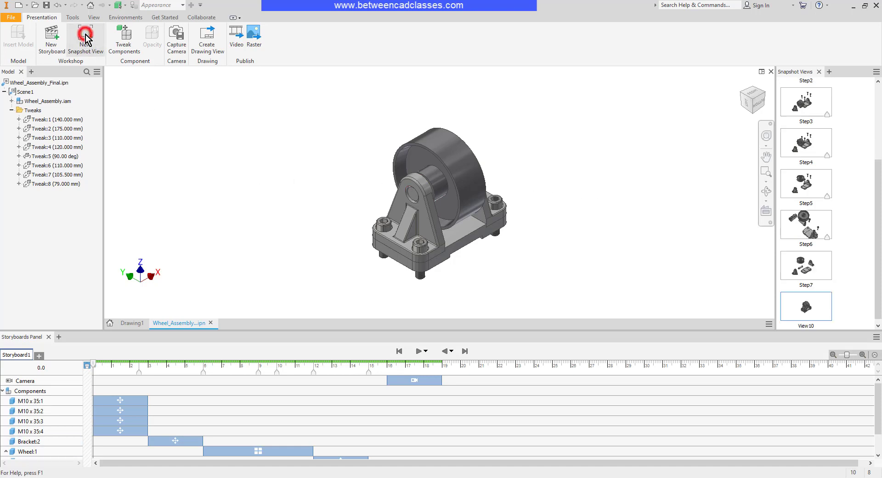
# - Rename View10 to 'Exploded View' and open it for editing
pyautogui.doubleClick(806, 325)
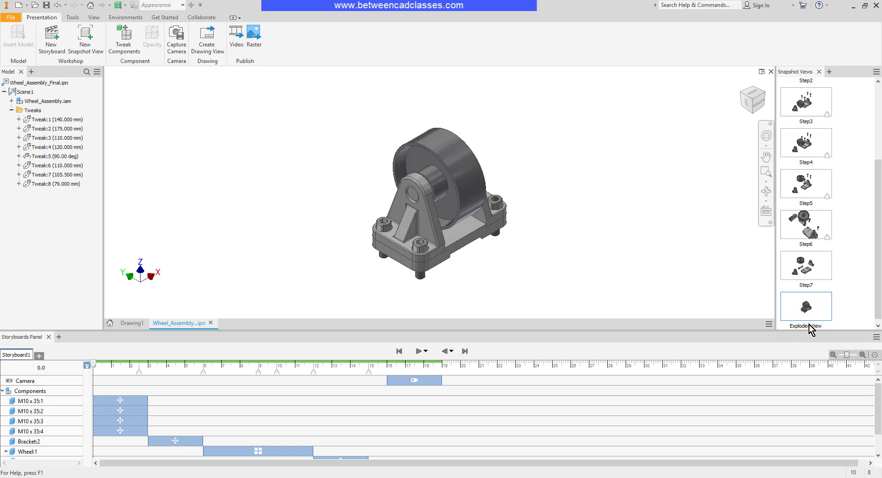
pyautogui.rightClick(806, 306)
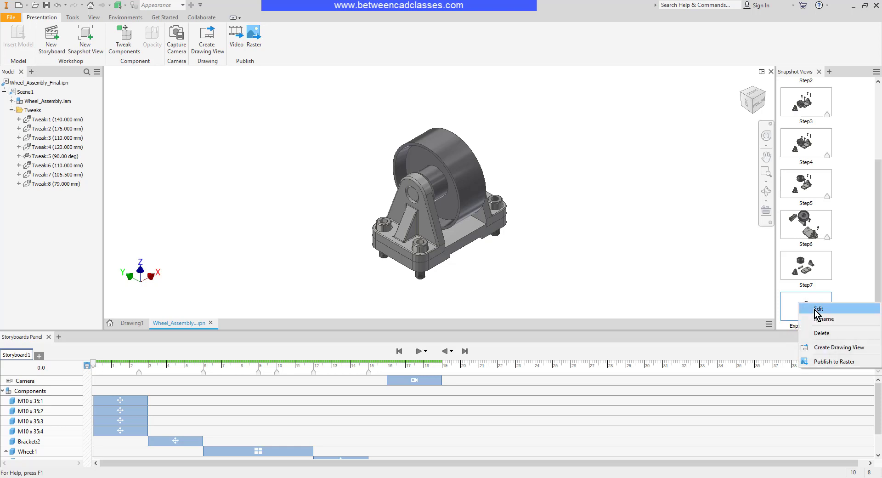
pyautogui.click(819, 308)
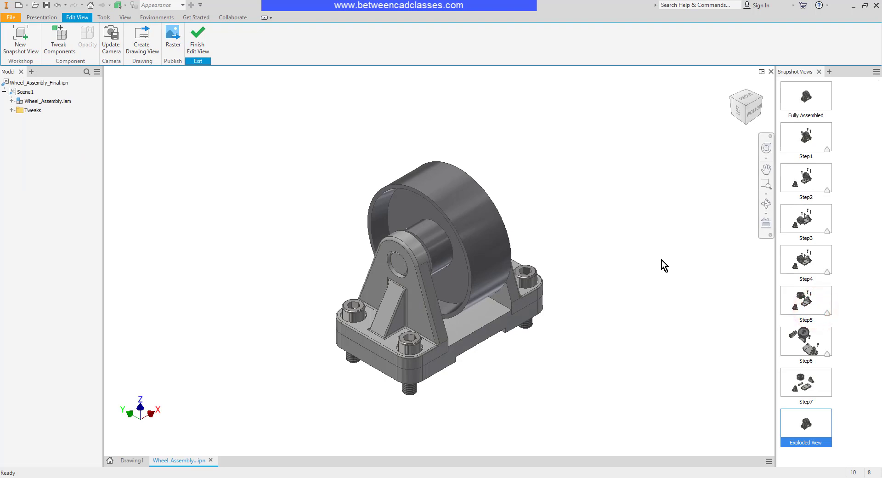
pyautogui.moveTo(77, 64)
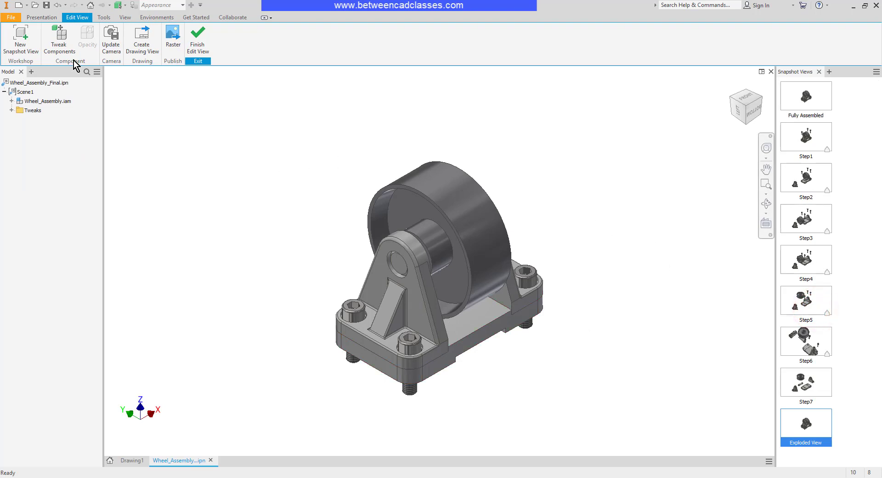
# - Tweak the brackets and axle apart, pulling a bracket front-left and sliding the axle forward
pyautogui.click(61, 39)
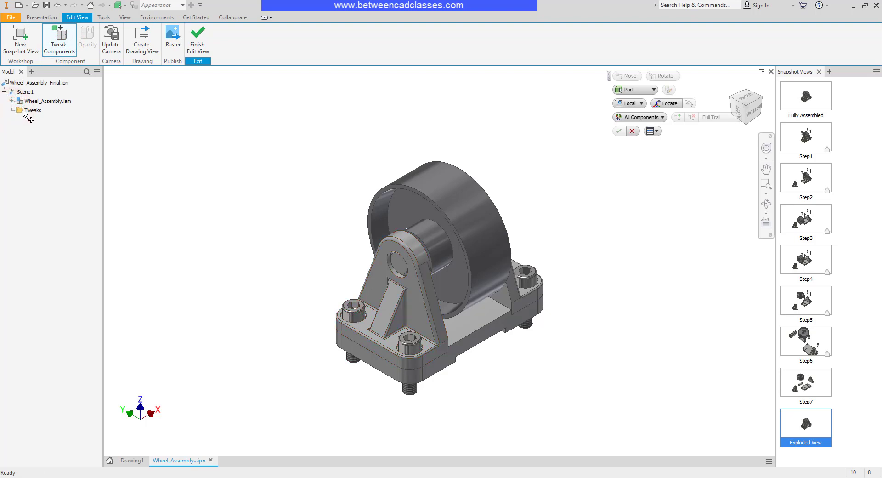
pyautogui.click(41, 155)
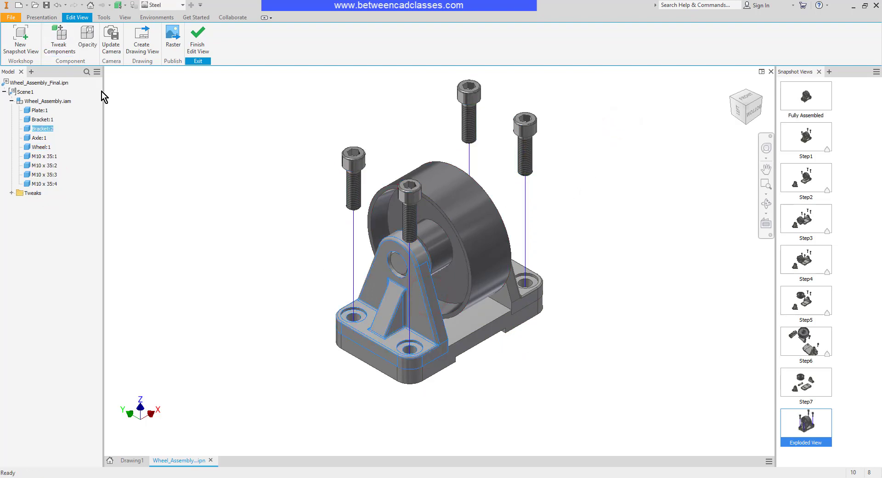
pyautogui.click(61, 38)
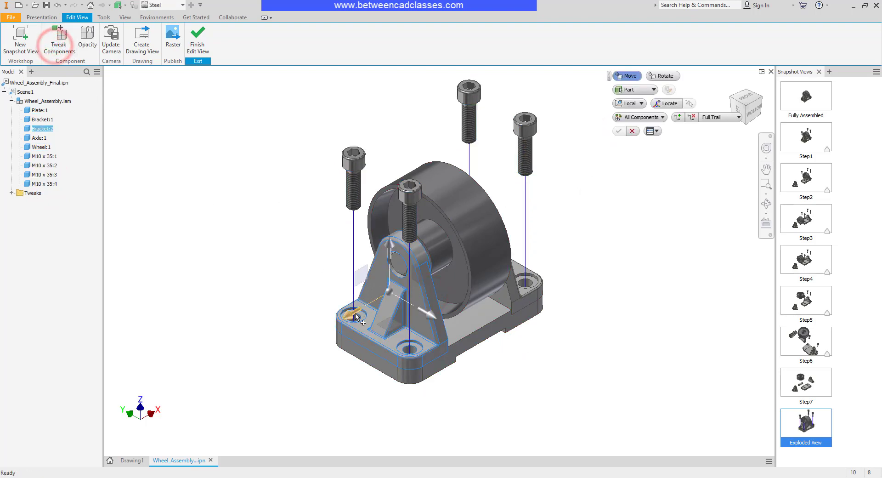
pyautogui.moveTo(360, 315); pyautogui.dragTo(281, 371)
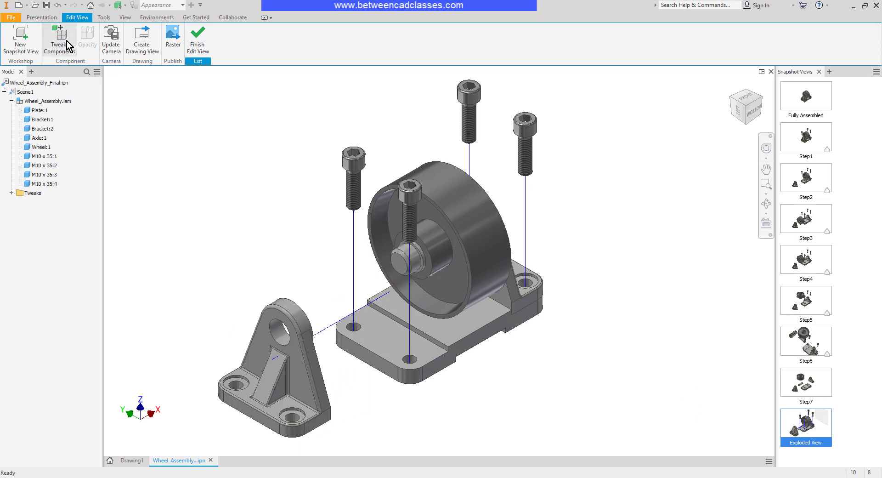
pyautogui.click(59, 39)
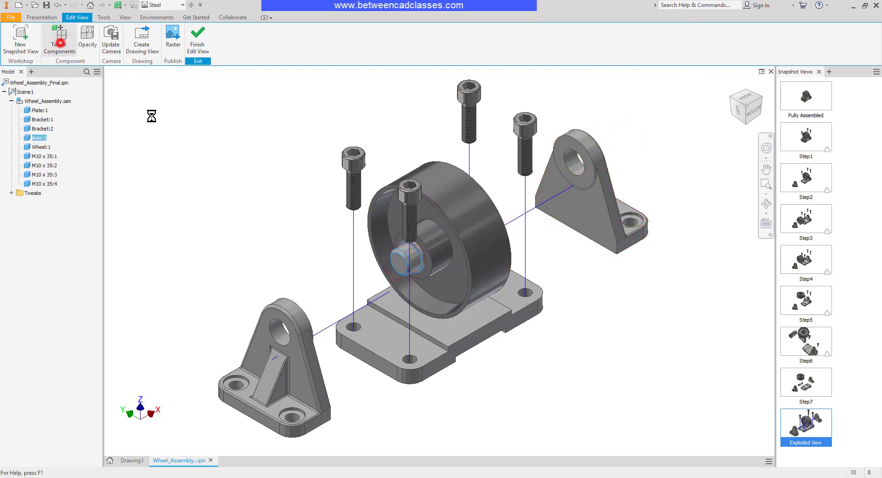
pyautogui.click(60, 40)
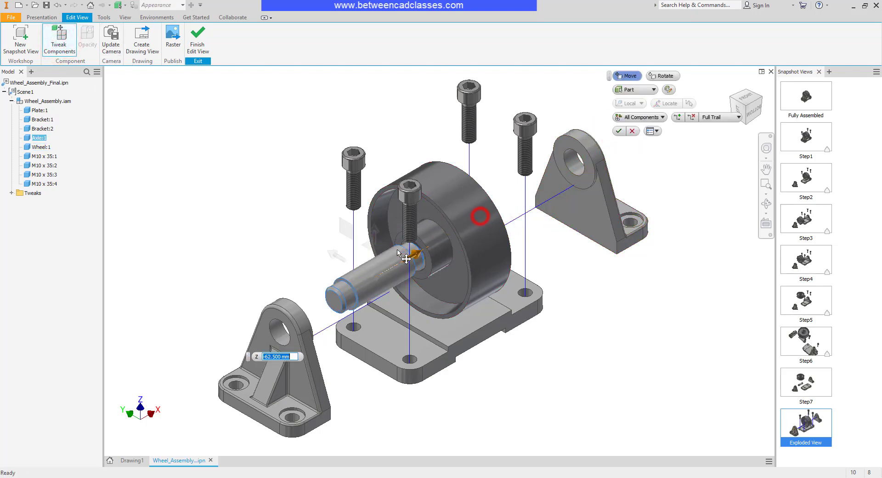
pyautogui.moveTo(406, 253); pyautogui.dragTo(383, 273)
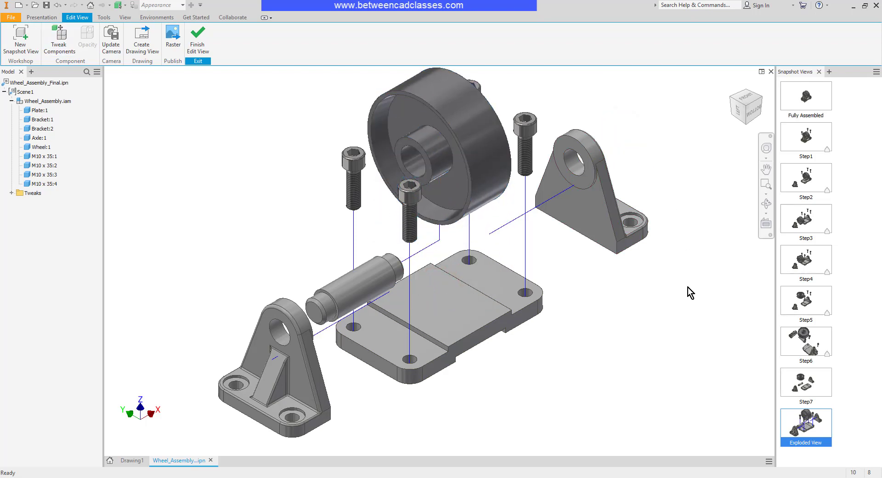
pyautogui.moveTo(686, 332)
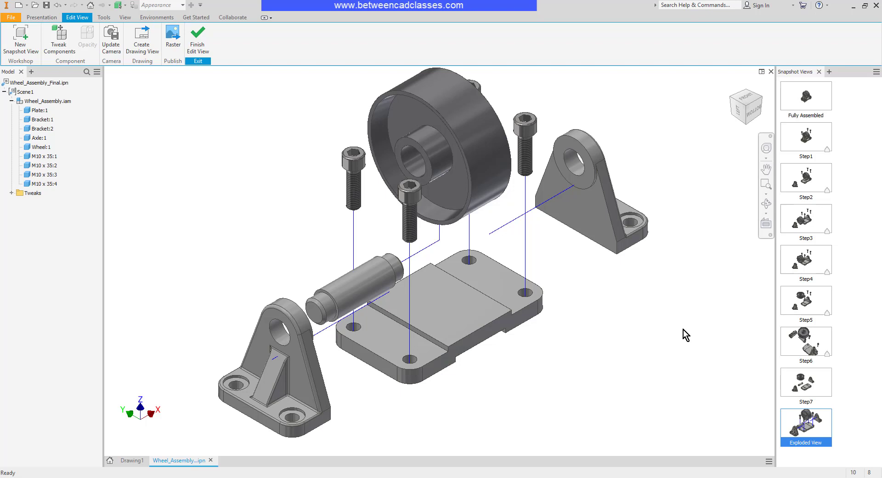
pyautogui.moveTo(388, 441)
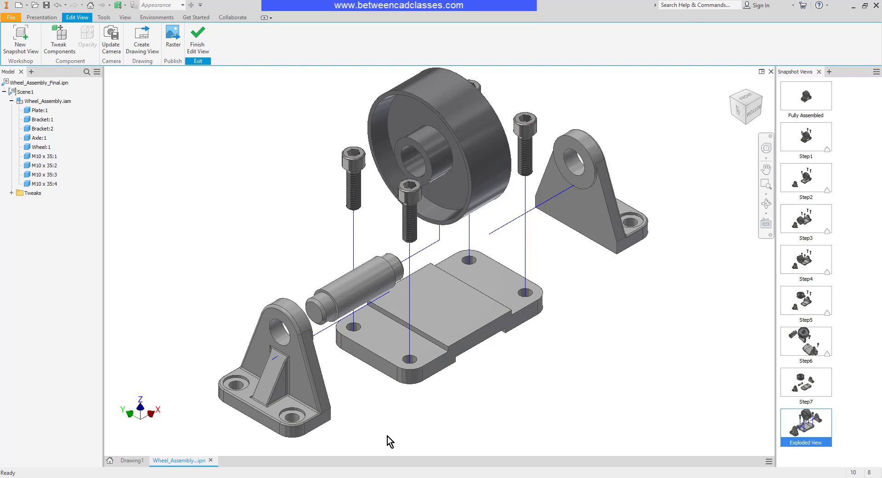
pyautogui.moveTo(559, 430)
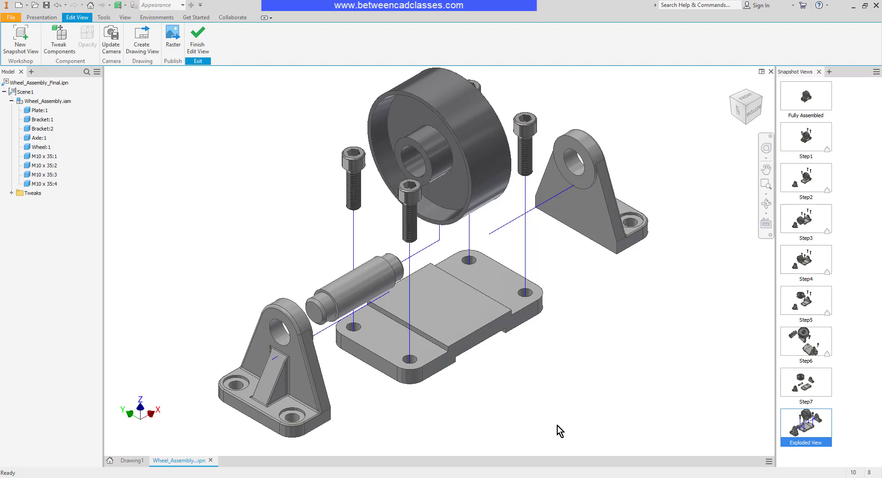
pyautogui.moveTo(632, 411)
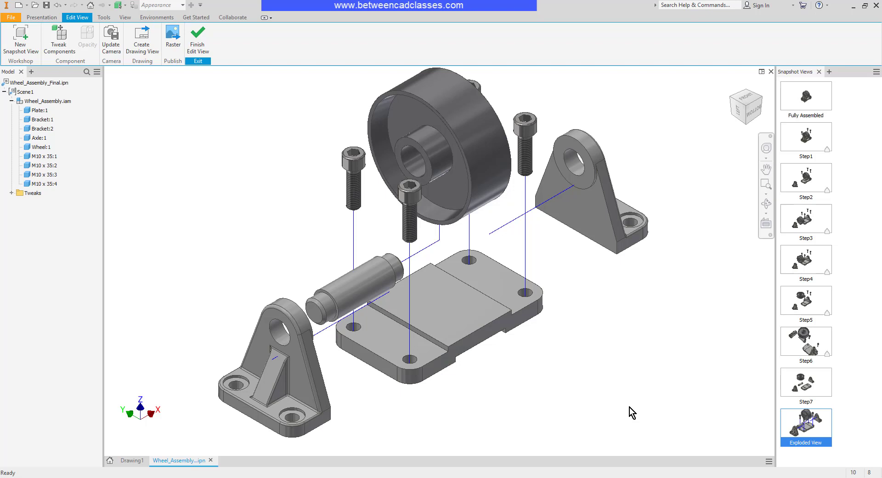
pyautogui.moveTo(125, 70)
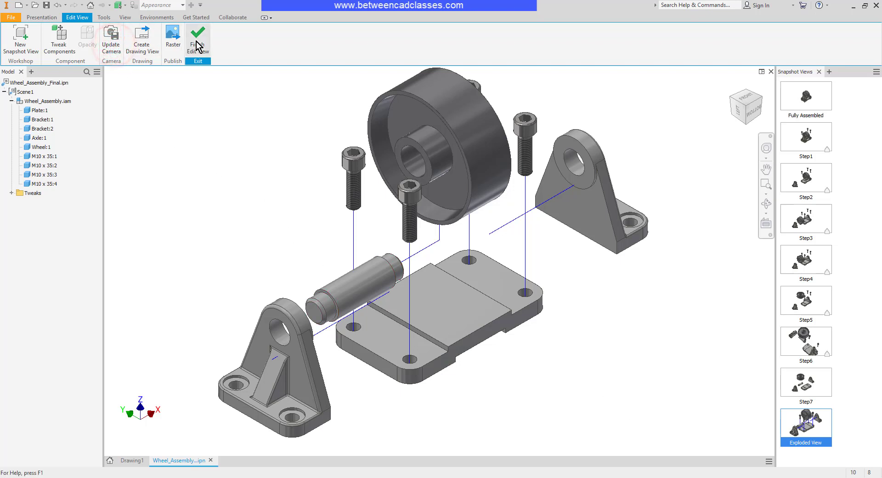
# - Finish editing the Exploded View snapshot and show the Drawing1 sheet
pyautogui.click(198, 33)
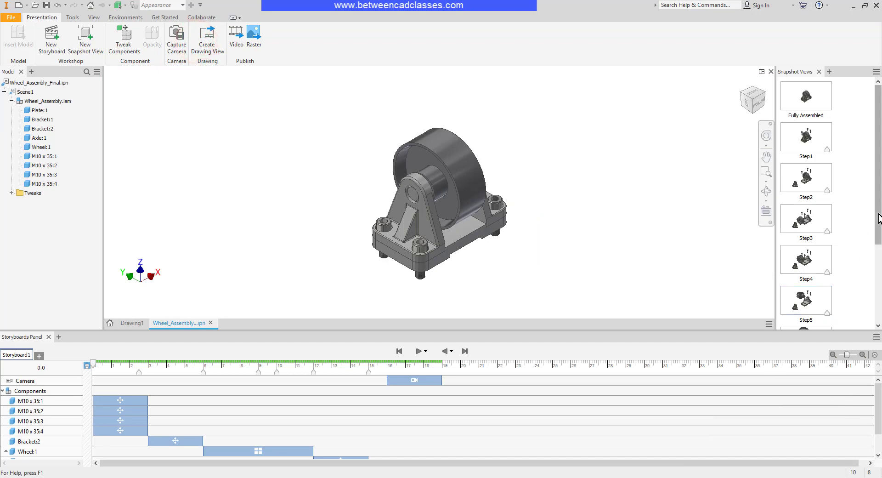
pyautogui.scroll(-3)
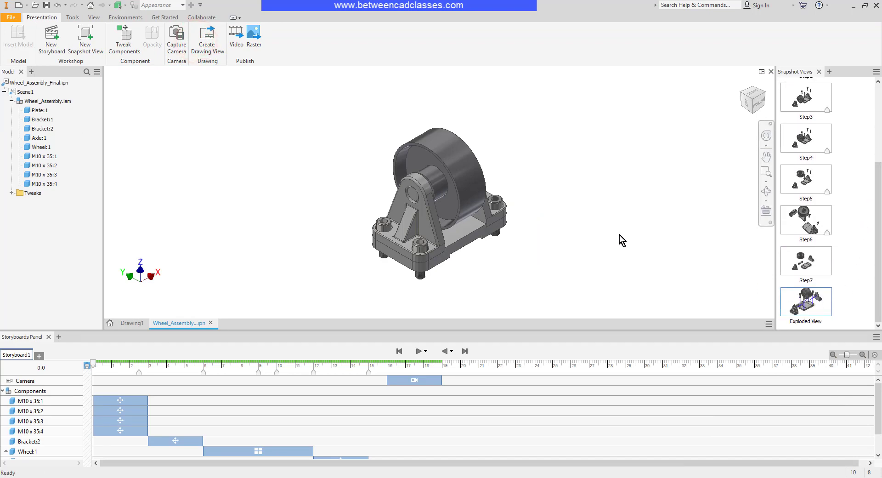
pyautogui.click(132, 323)
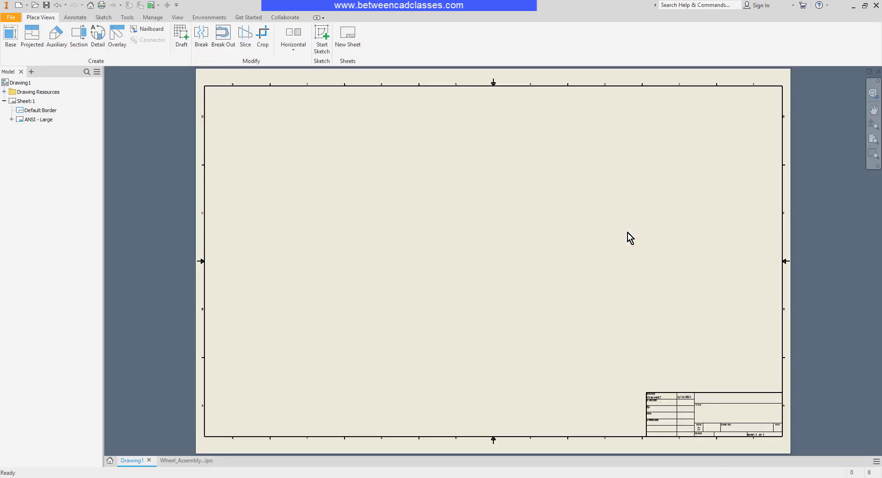
pyautogui.moveTo(630, 247)
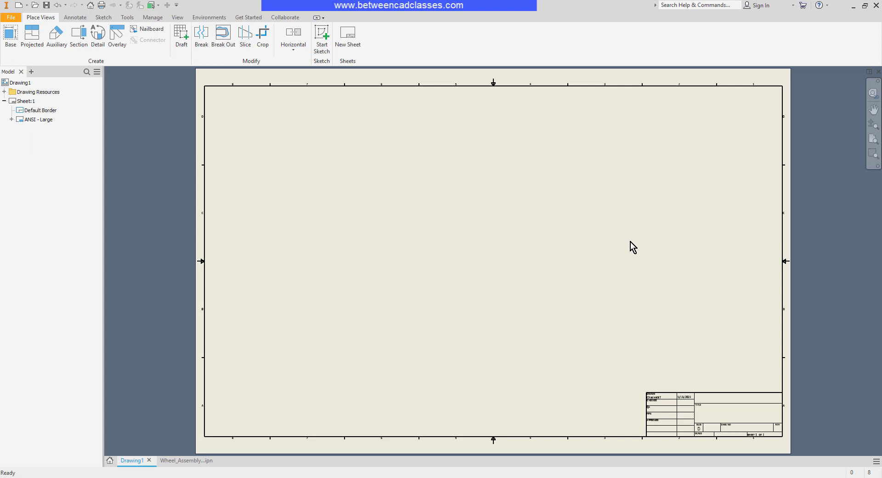
pyautogui.moveTo(586, 245)
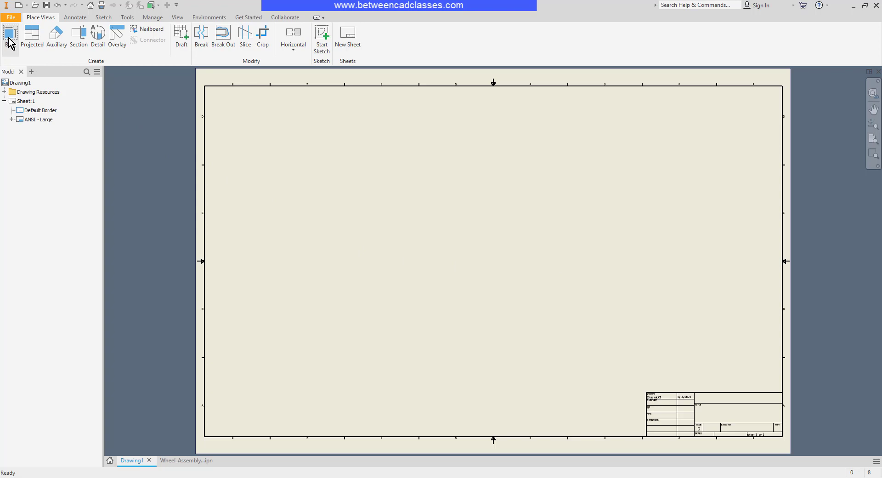
# - Start a base view of the wheel presentation on Drawing1
pyautogui.click(9, 36)
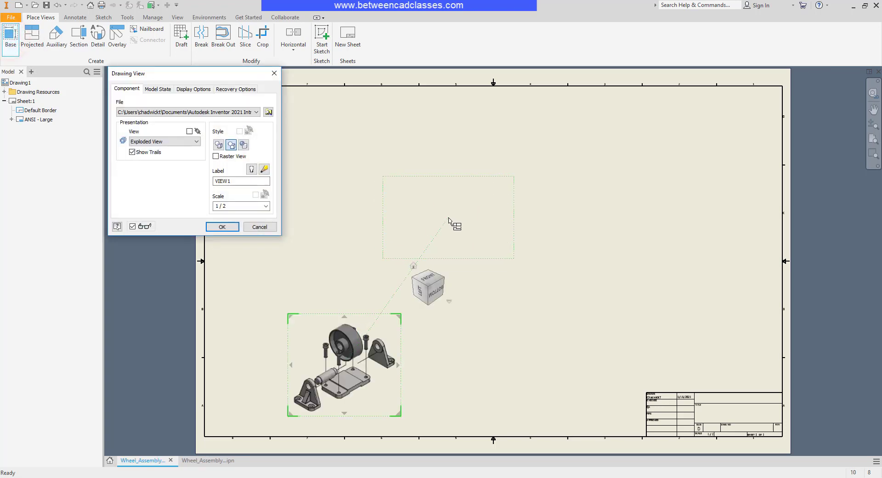
pyautogui.moveTo(453, 204)
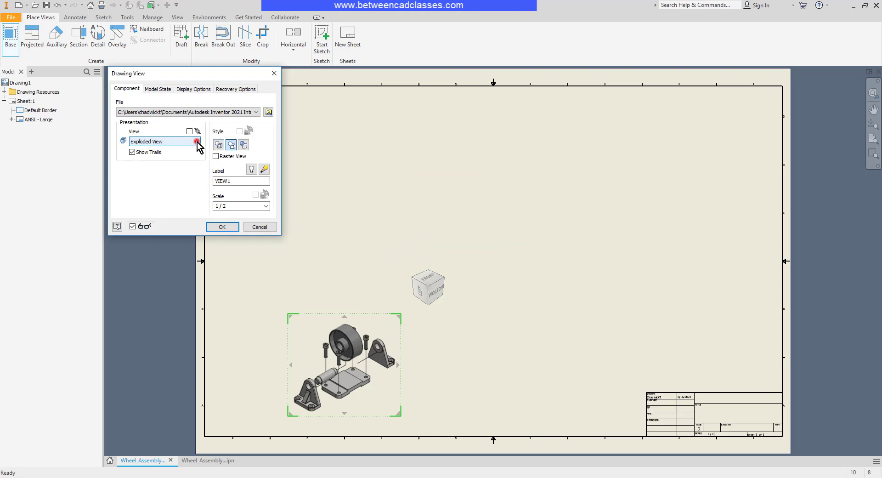
# - Preview Fully Assembled, Step1 and Step2, then place the base view using Step4
pyautogui.click(197, 141)
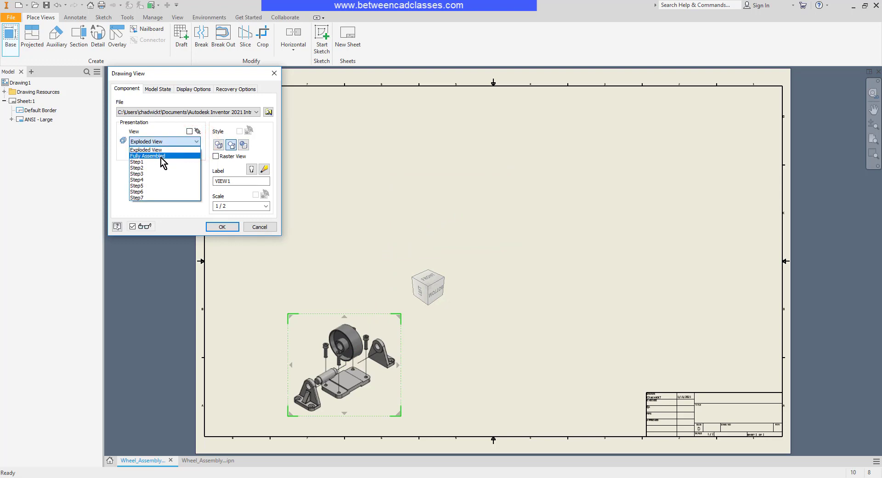
pyautogui.click(147, 155)
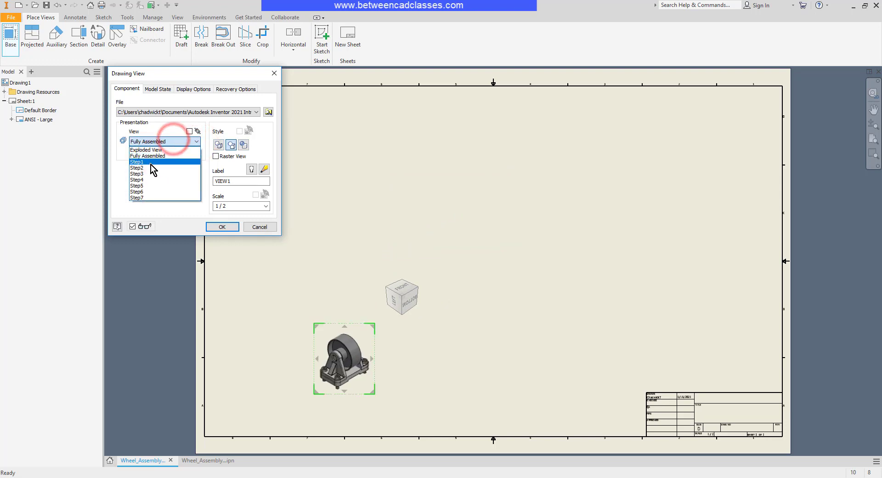
pyautogui.click(137, 161)
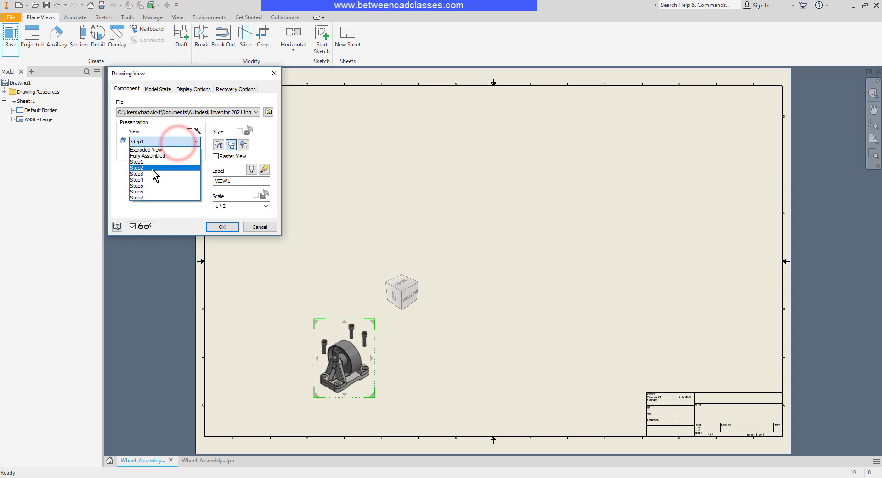
pyautogui.click(136, 168)
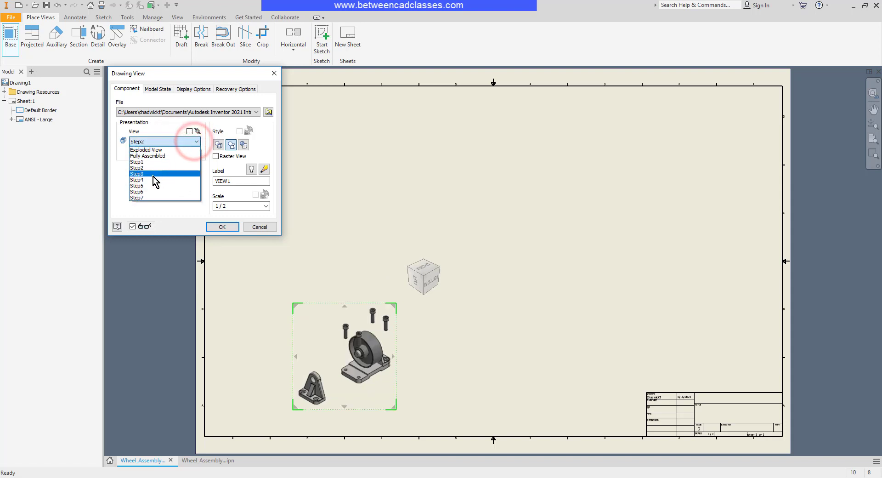
pyautogui.click(136, 180)
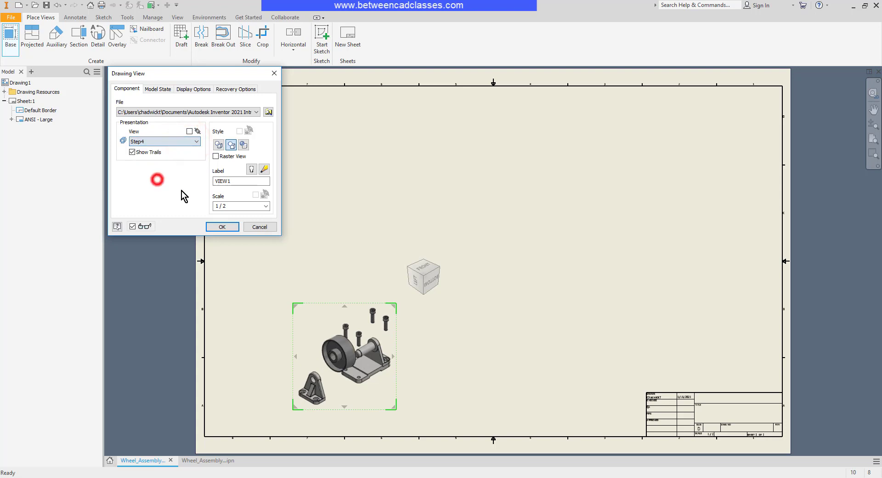
pyautogui.click(222, 227)
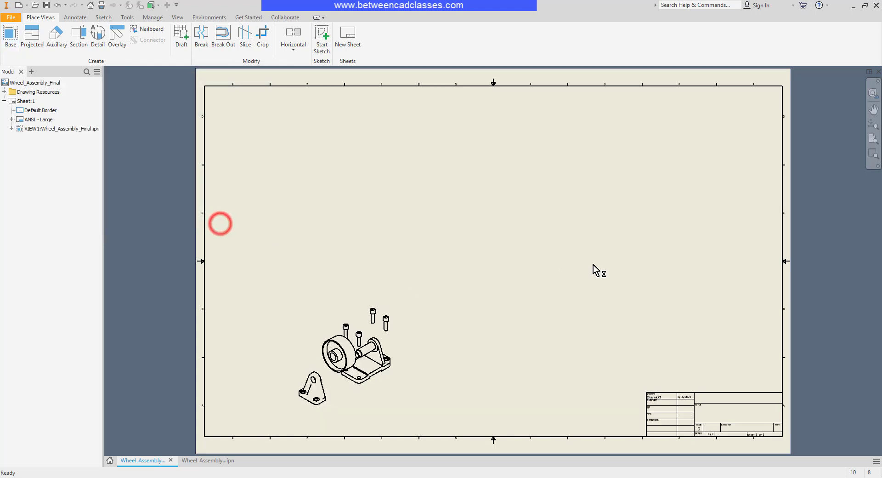